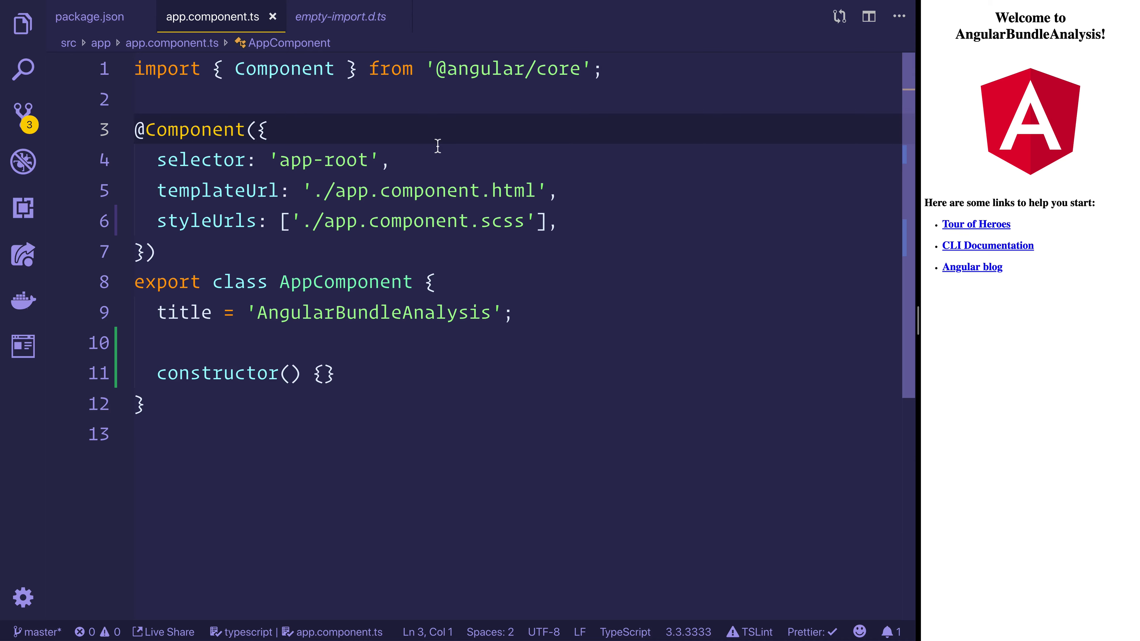
{"action": "left_click", "coordinate": [136, 129]}
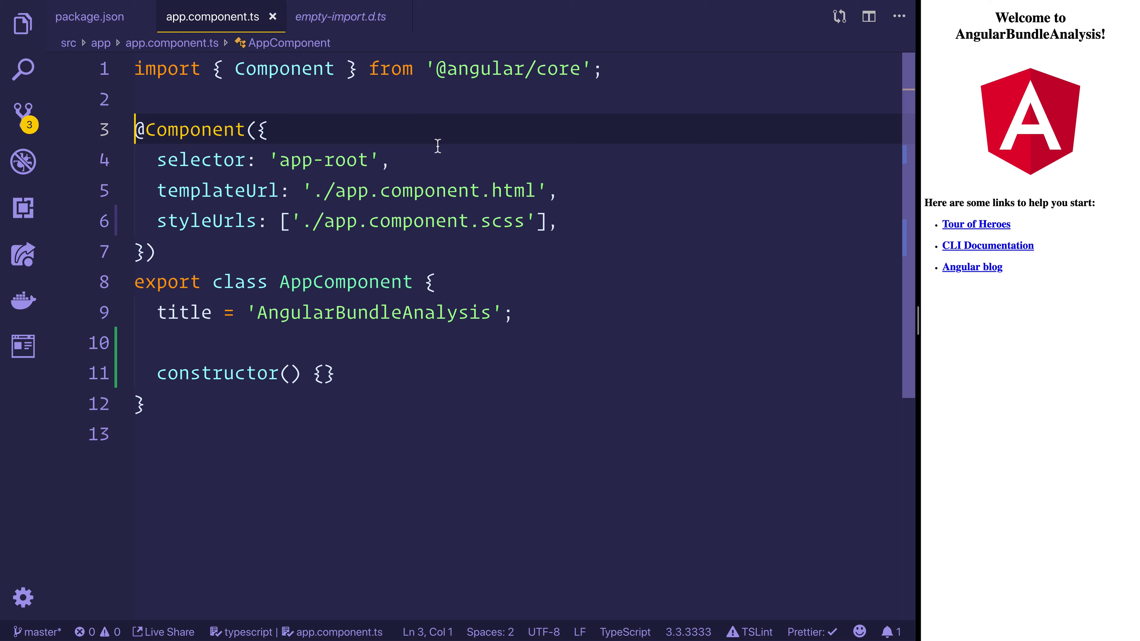
{"action": "mouse_move", "coordinate": [455, 146]}
{"action": "type", "text": "npm i @an"}
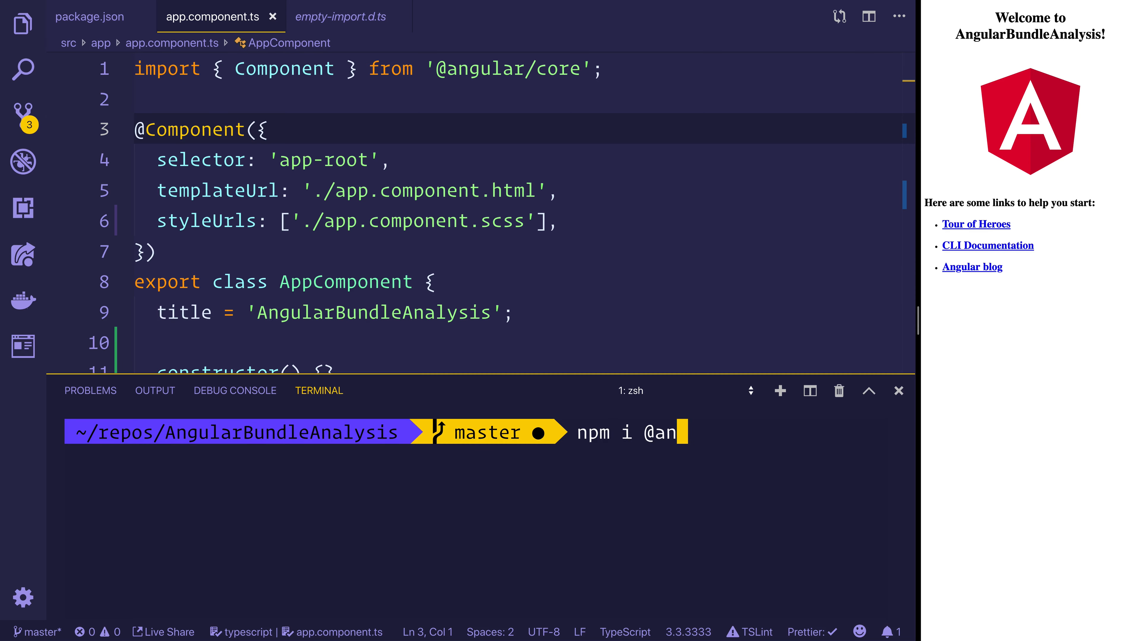
{"action": "type", "text": "gular-build"}
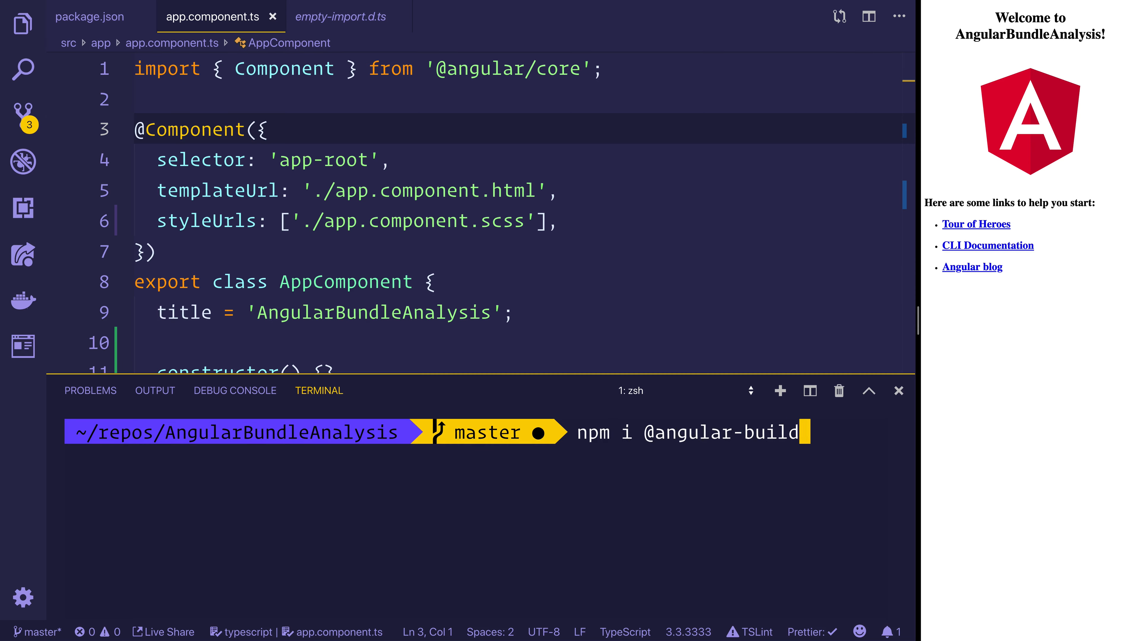
{"action": "type", "text": "ers/"}
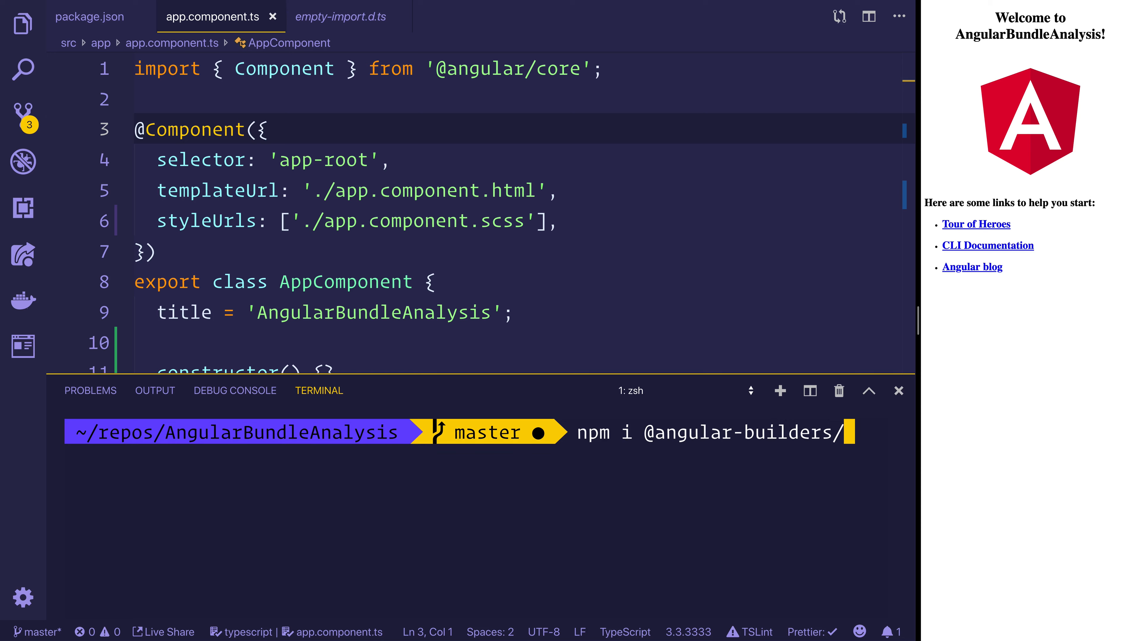
{"action": "type", "text": "custom-we"}
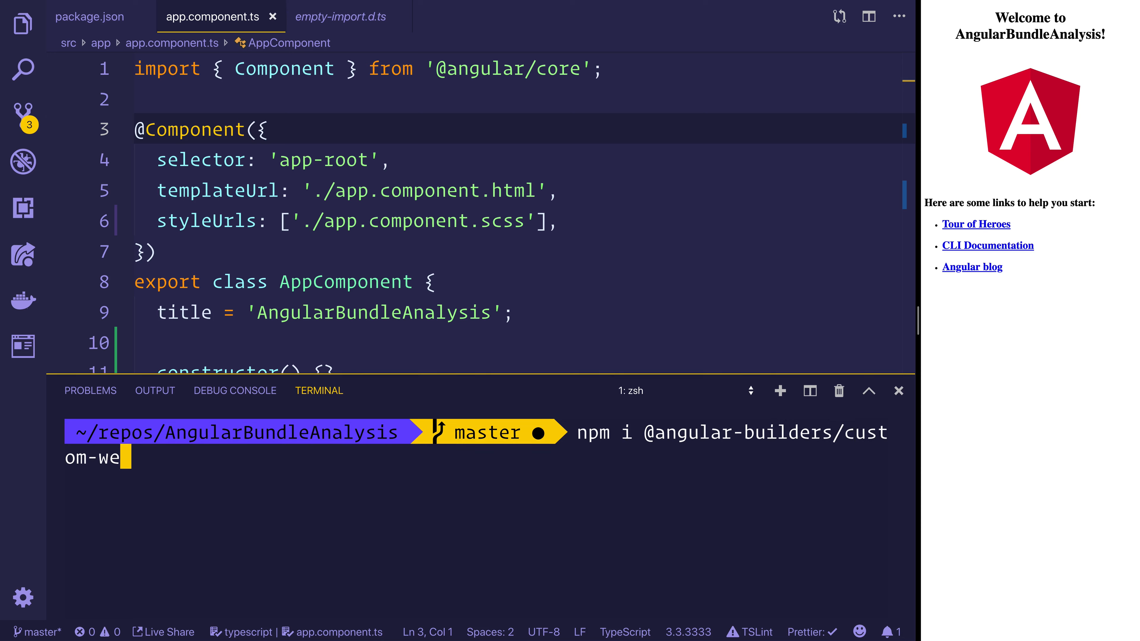
{"action": "type", "text": "bpack"}
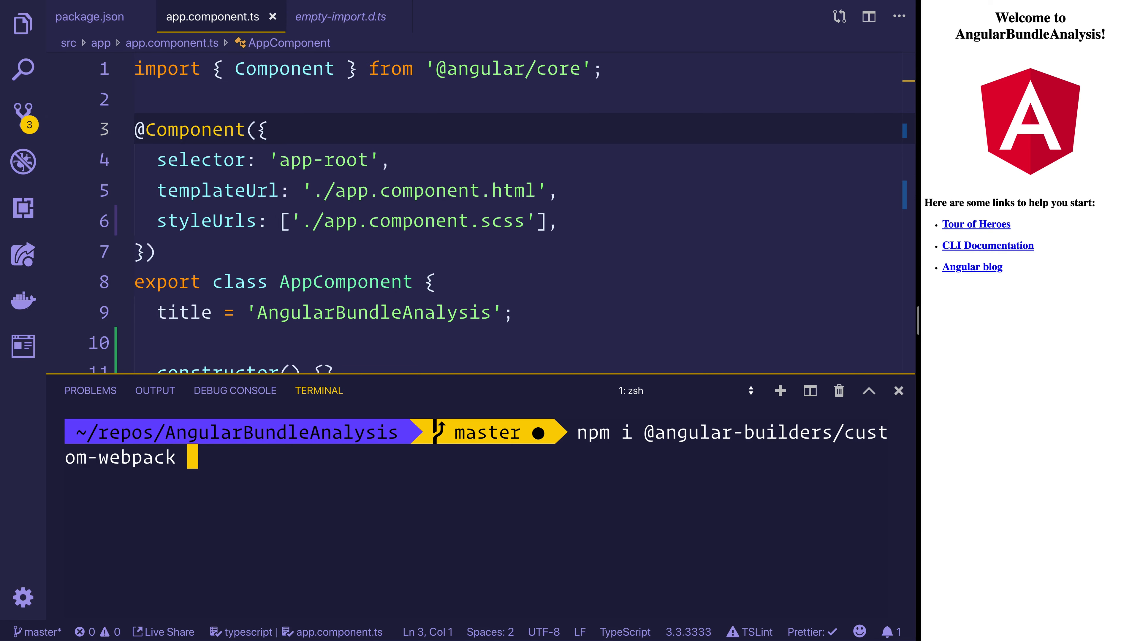
{"action": "type", "text": "-D"}
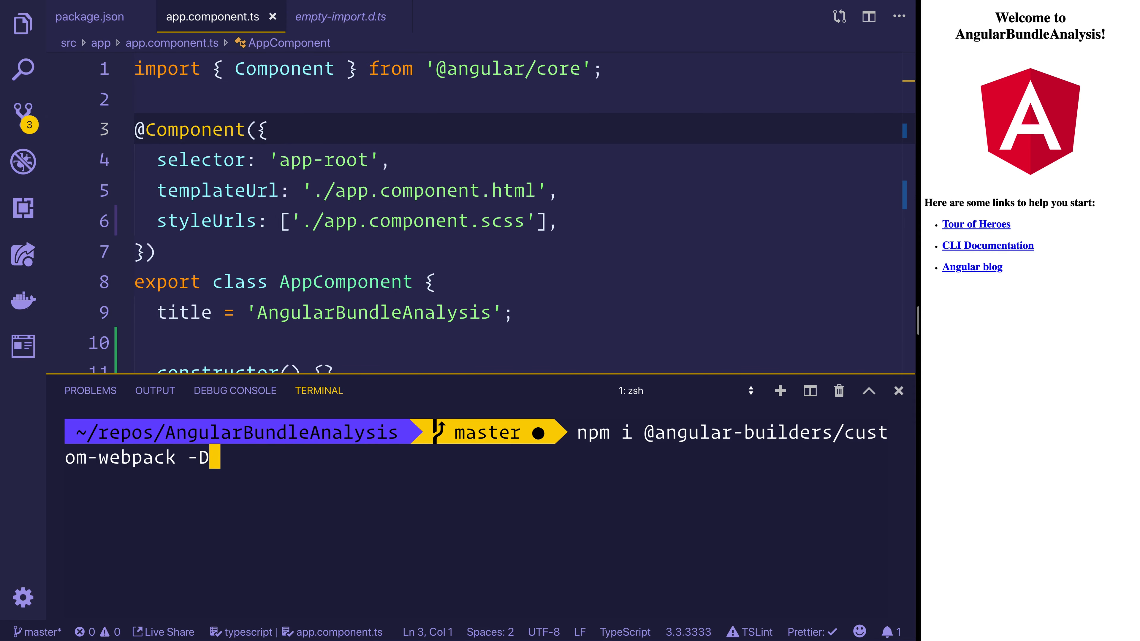
{"action": "key", "text": "Return"}
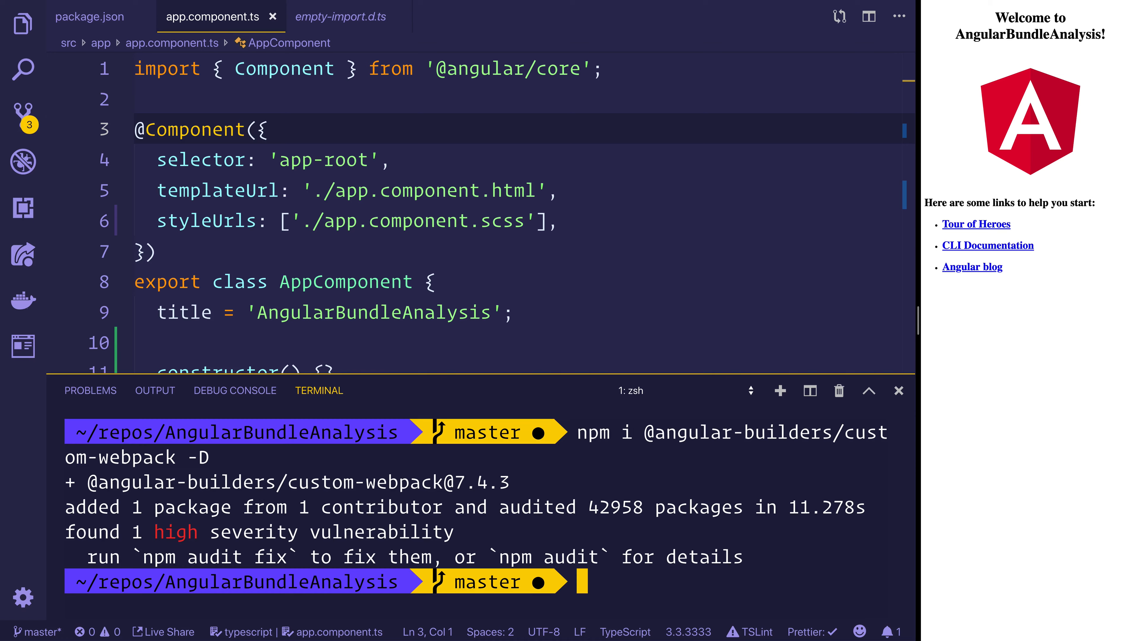
- Enter npm i moment -S in the terminal, then hide the terminal panel
{"action": "type", "text": "npm i mo"}
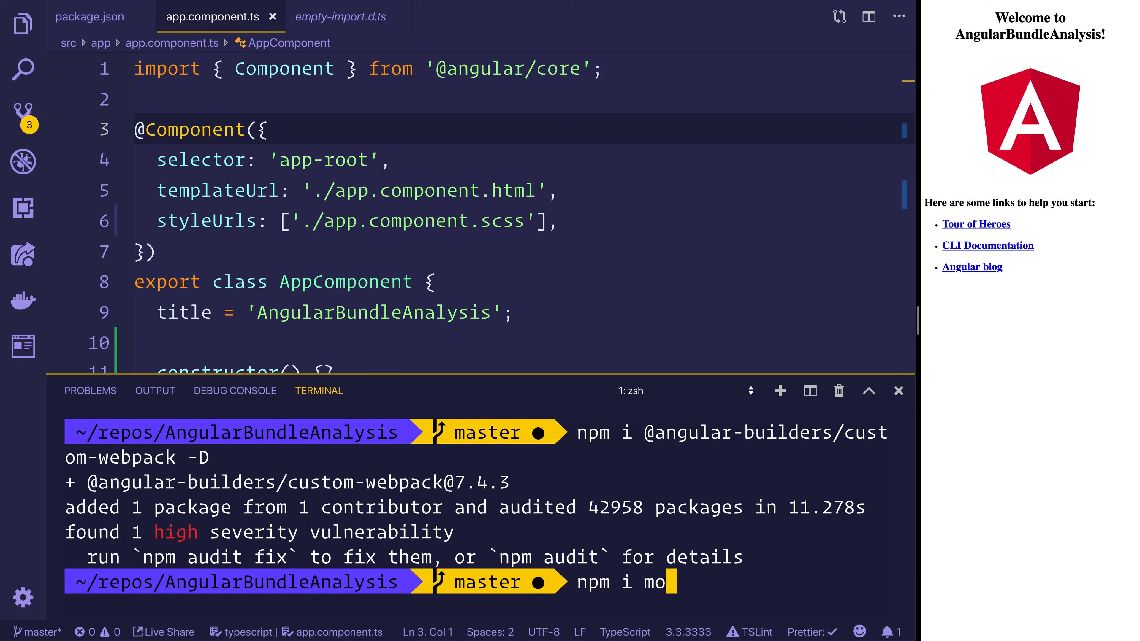
{"action": "type", "text": "ment -S"}
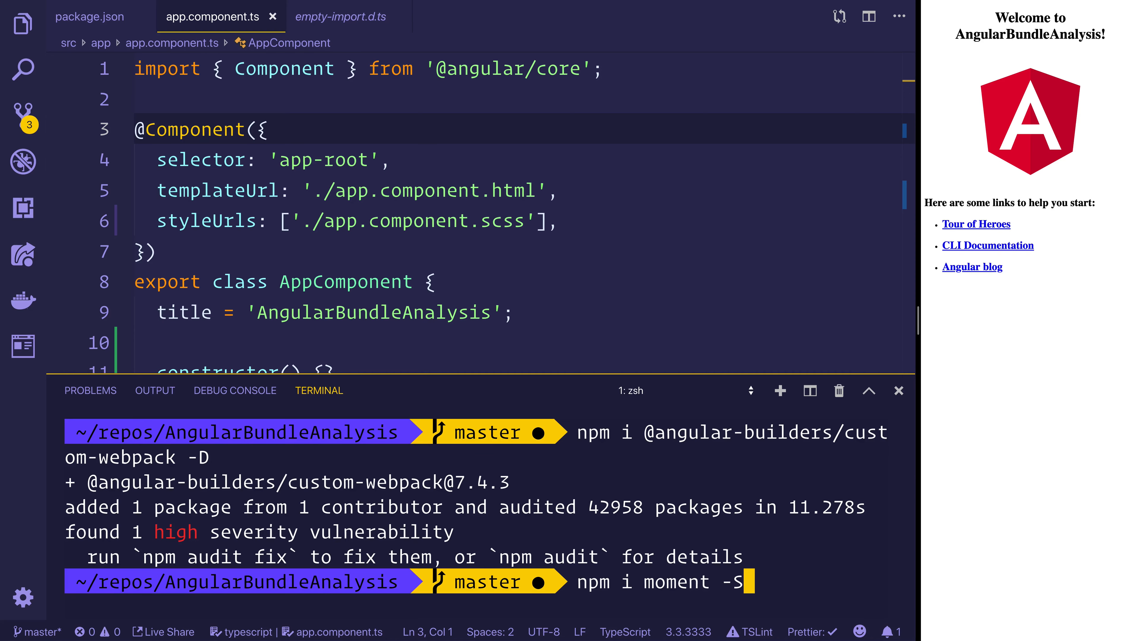
{"action": "left_click", "coordinate": [899, 391]}
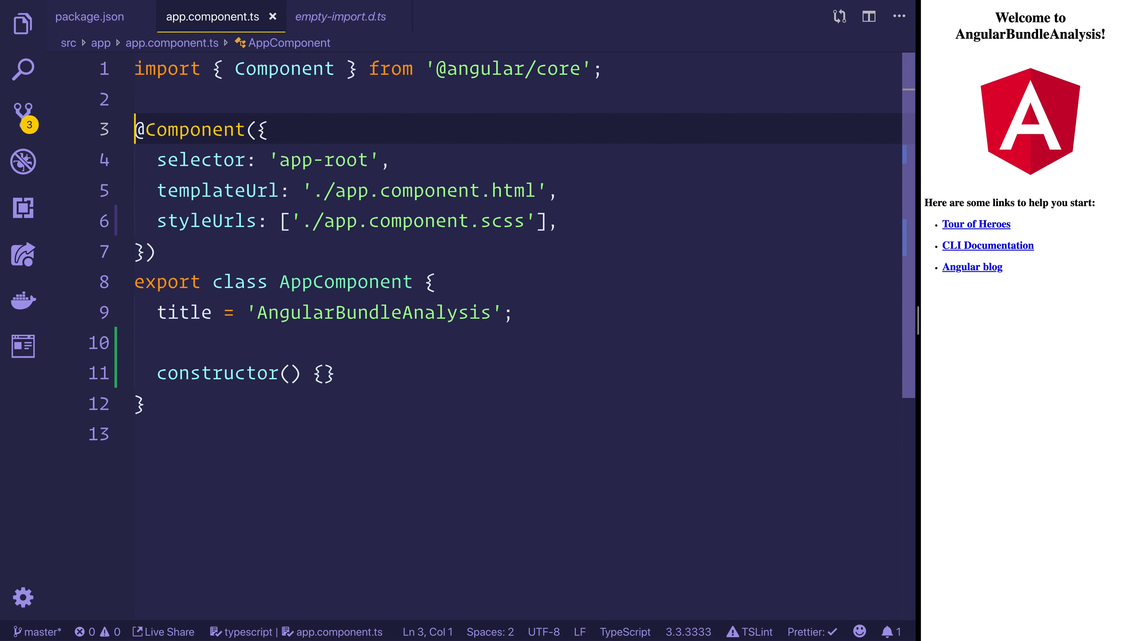
- Create a new file named custom-webpack.config.js at the project root
{"action": "left_click", "coordinate": [23, 24]}
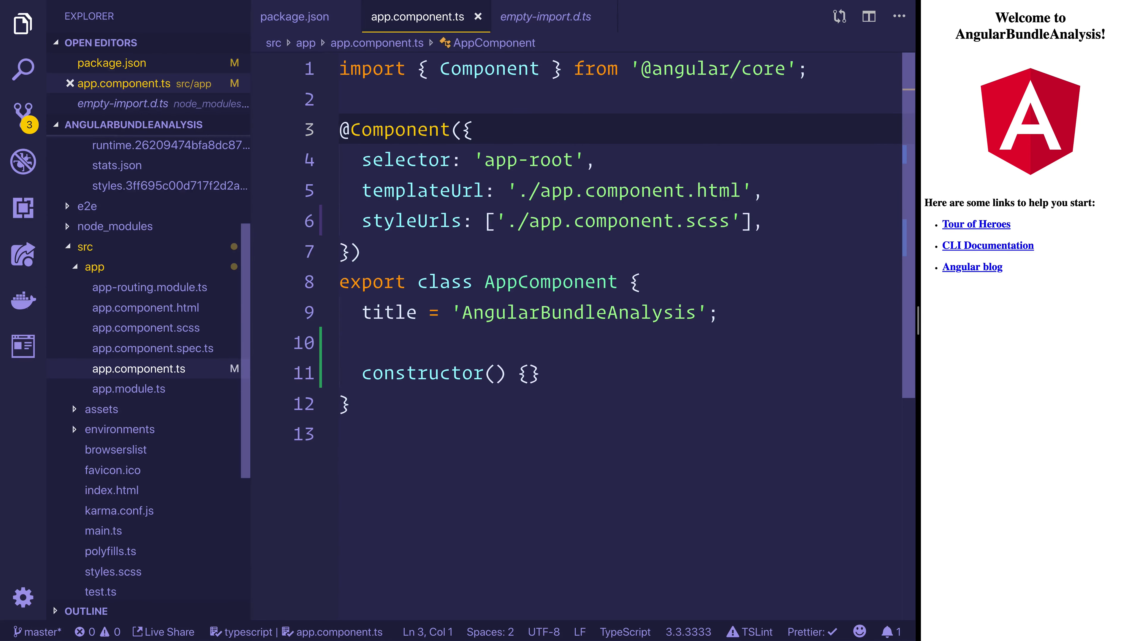
{"action": "left_click", "coordinate": [163, 124]}
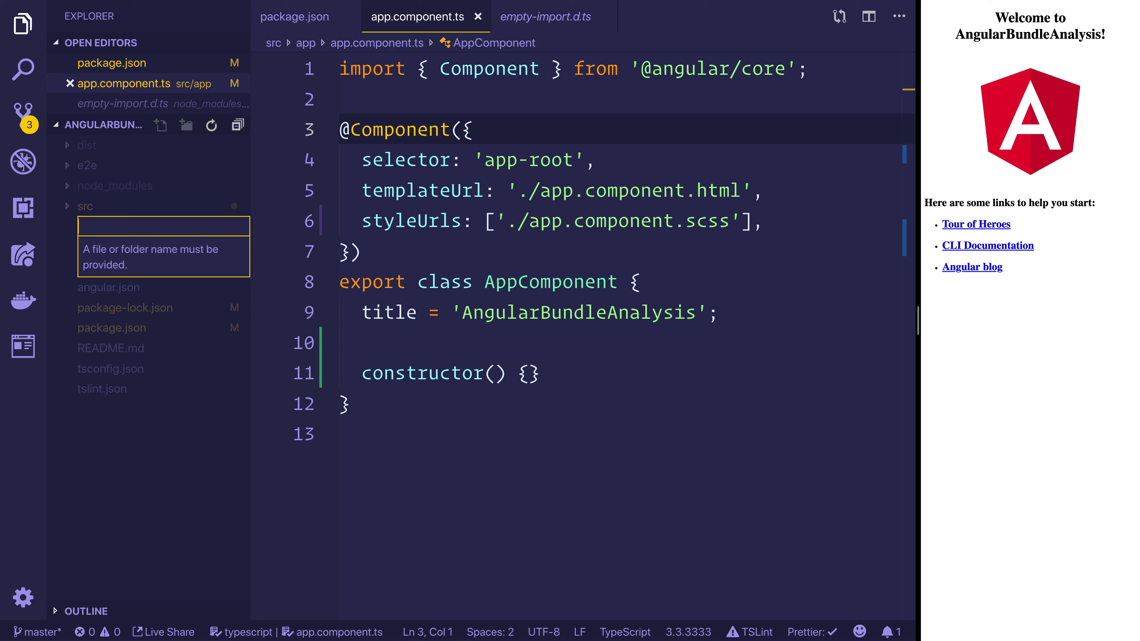
{"action": "type", "text": "custom-we"}
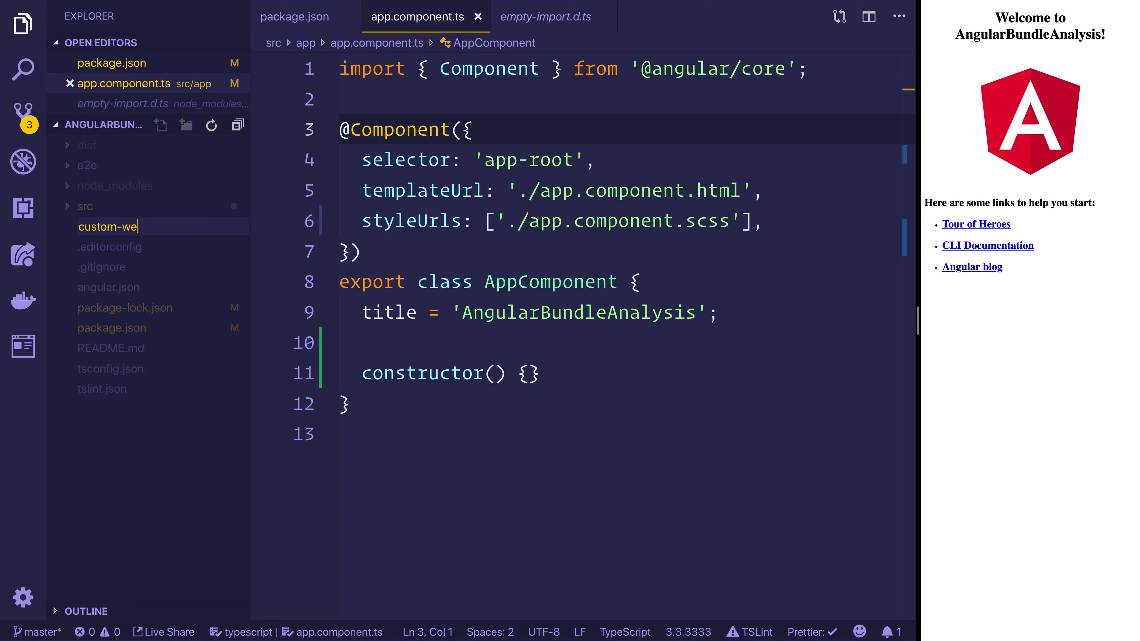
{"action": "type", "text": "bpack.config."}
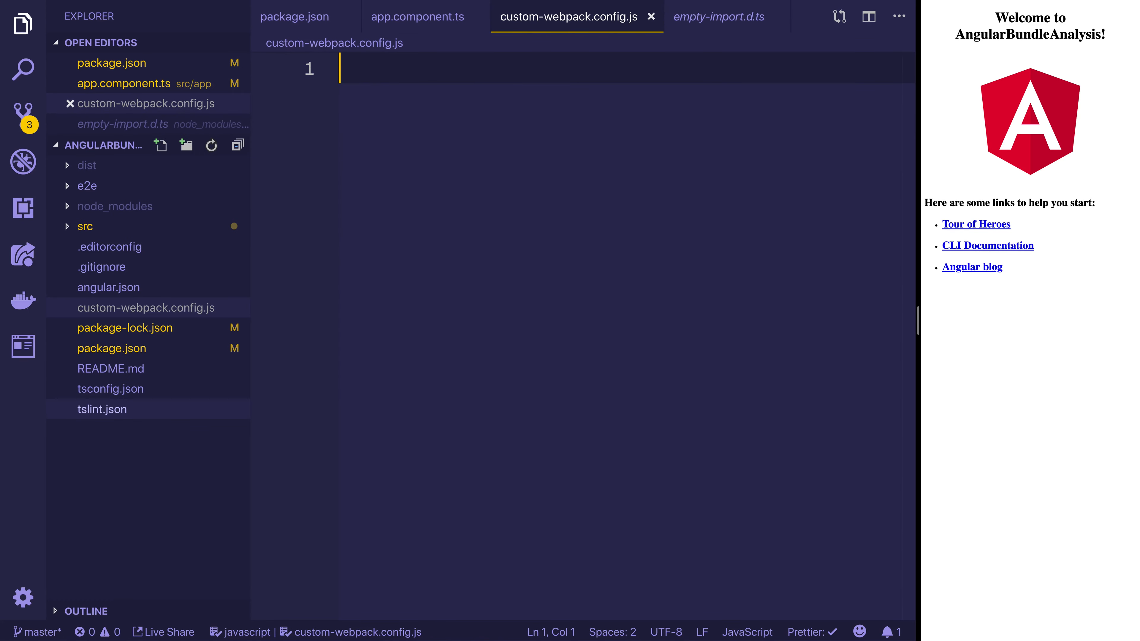
- Write module.exports with an empty plugins array spread across lines
{"action": "type", "text": "m"}
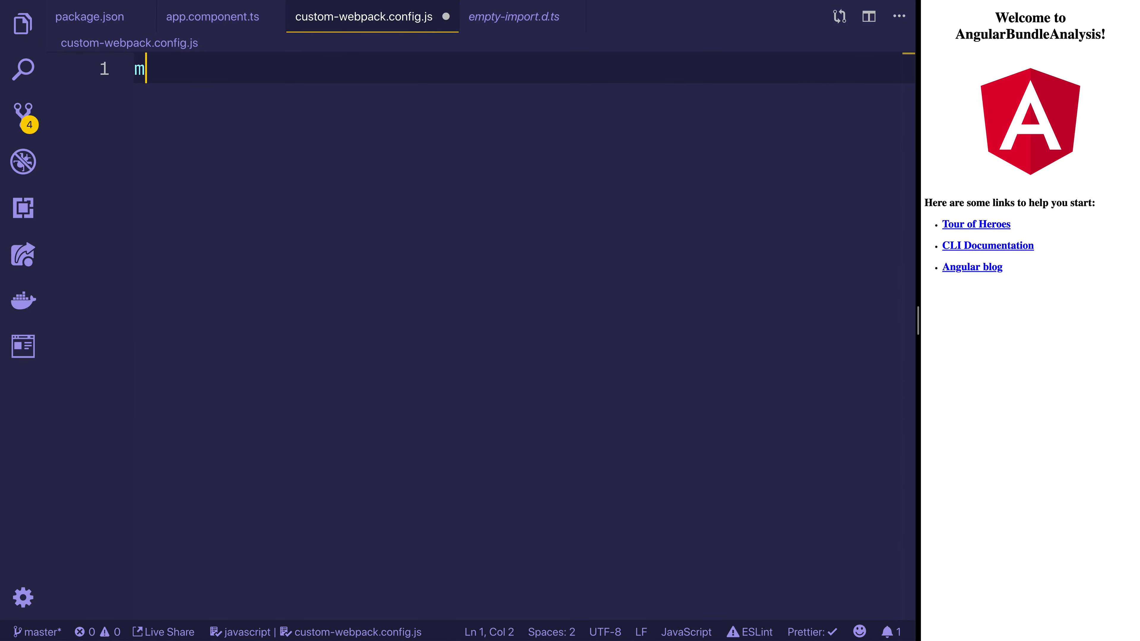
{"action": "type", "text": "odule.exports = {"}
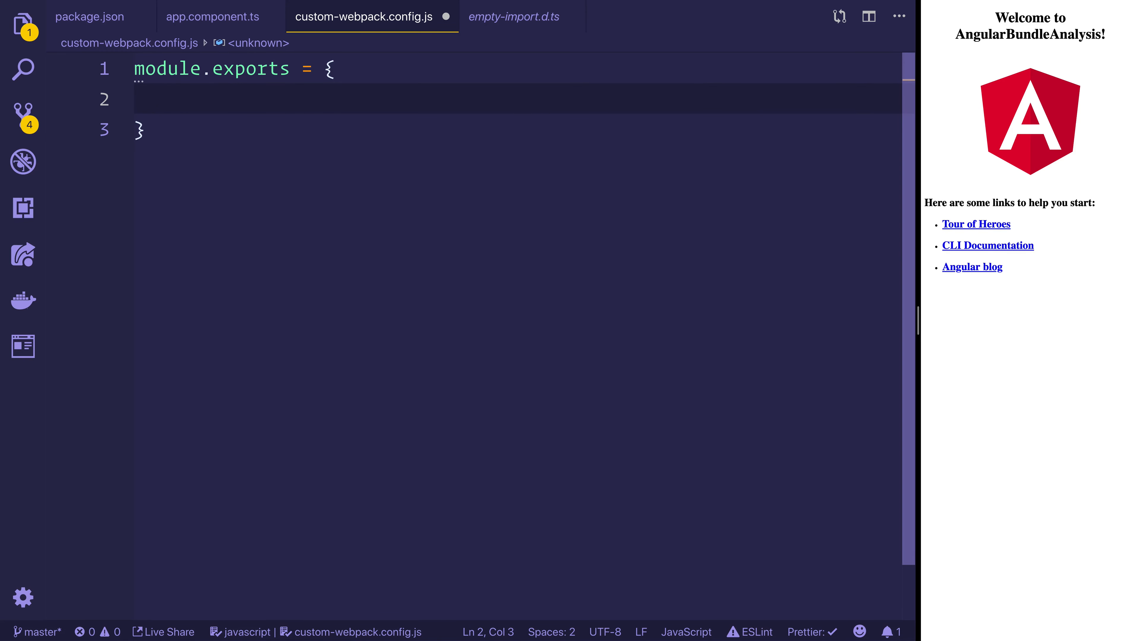
{"action": "type", "text": "p"}
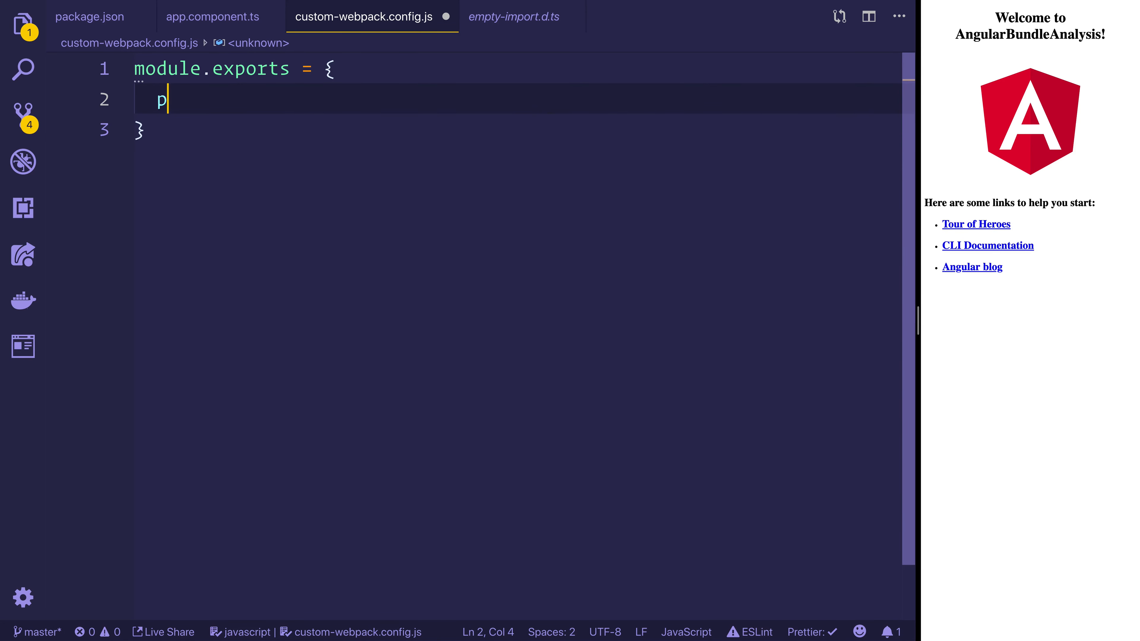
{"action": "type", "text": "lugins: []"}
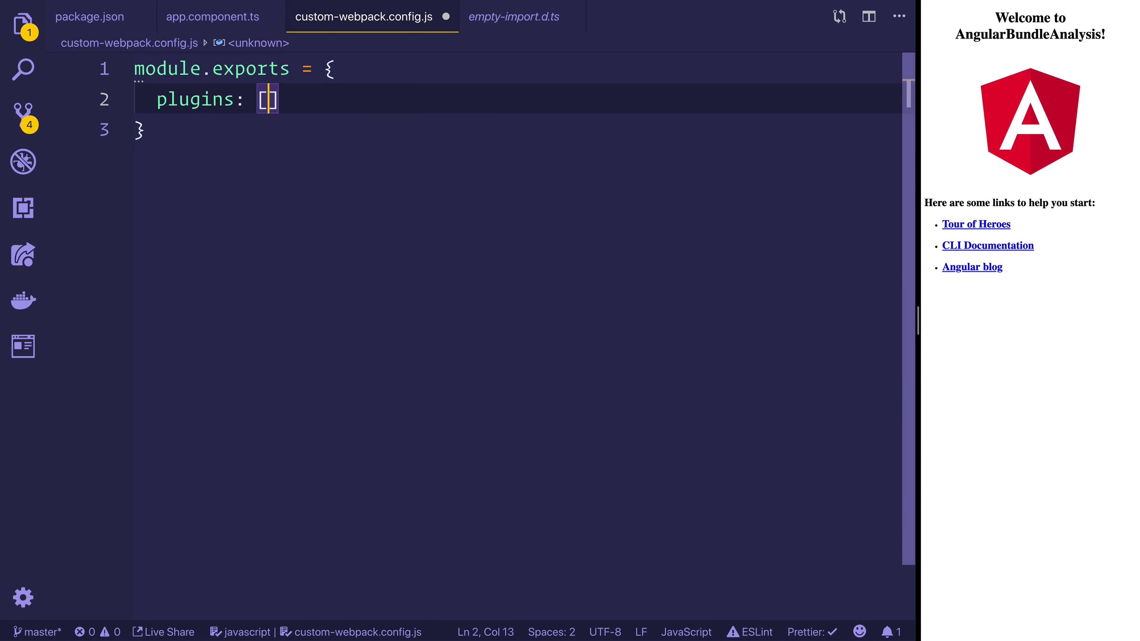
{"action": "key", "text": "Enter"}
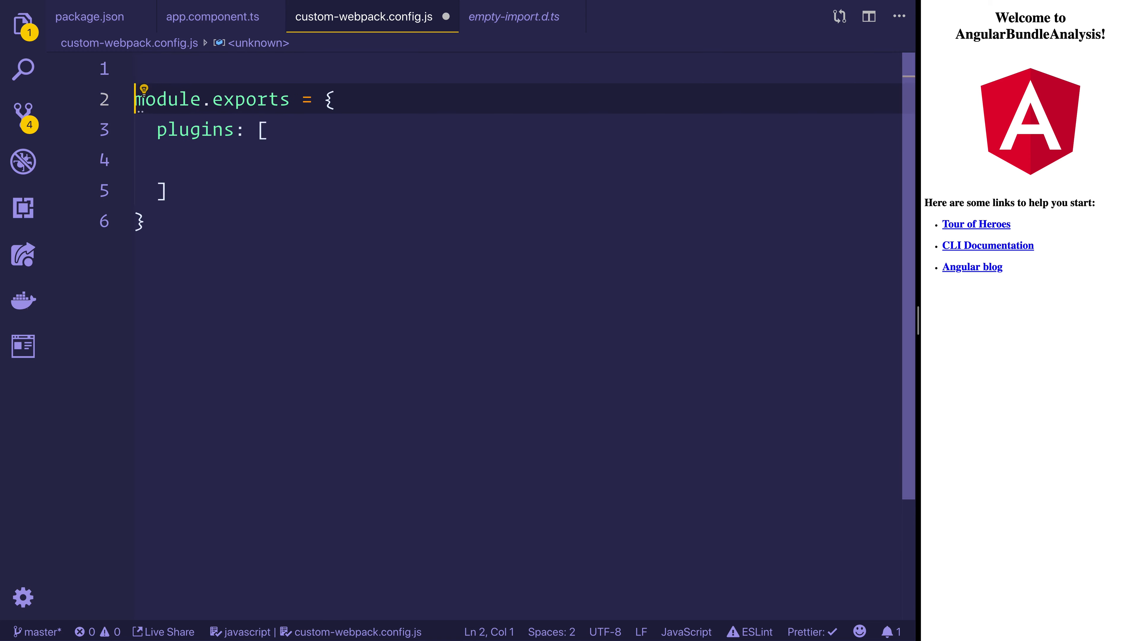
- Add const MomentLocalesPlugin = require('moment-locales-webpack-plugin') above the exports
{"action": "key", "text": "Enter"}
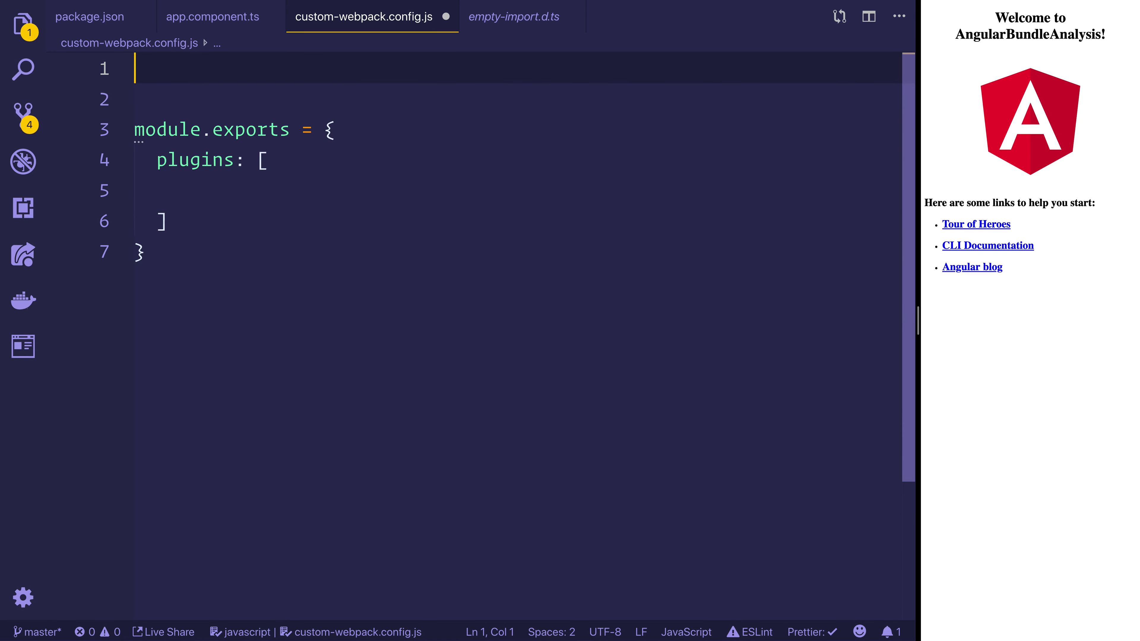
{"action": "type", "text": "const Momen"}
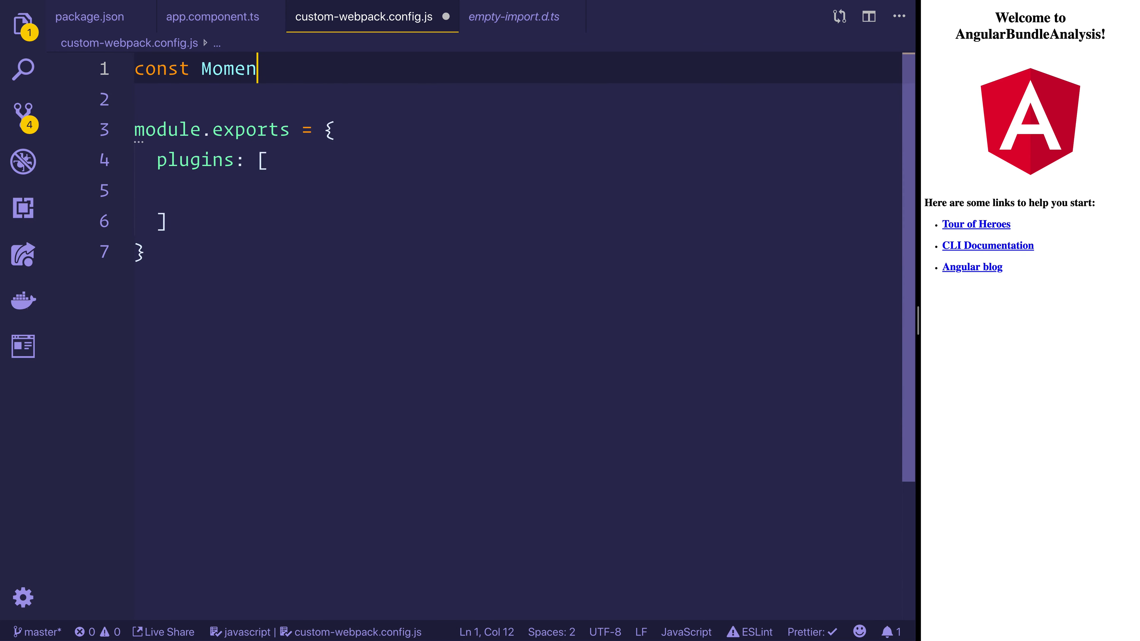
{"action": "type", "text": "tLocalesPlugin"}
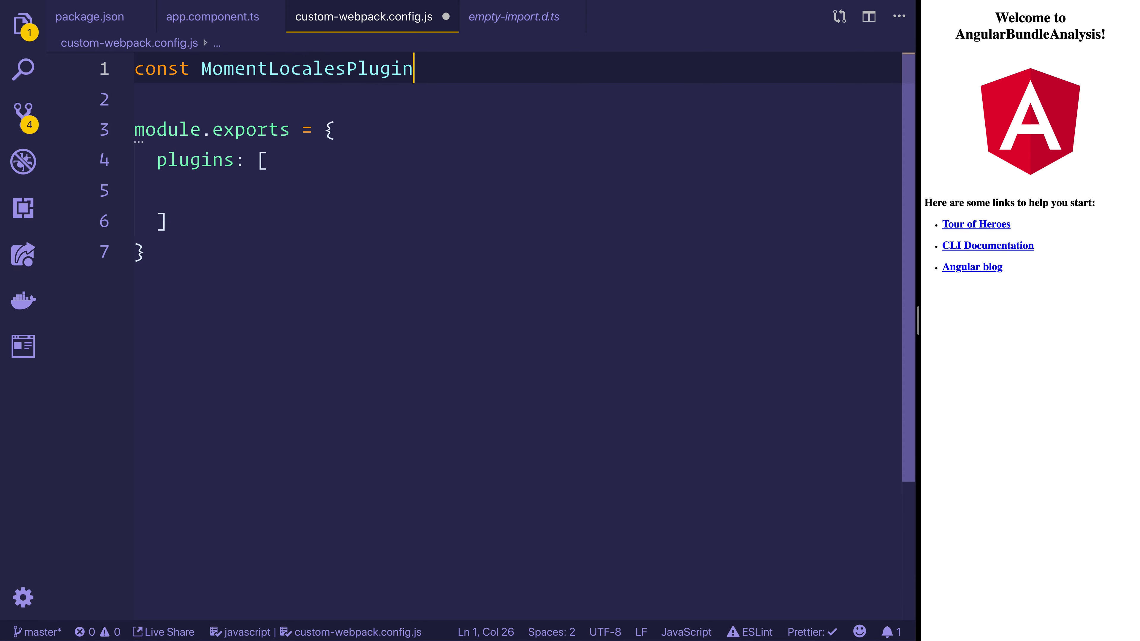
{"action": "type", "text": "= require('moment-locales"}
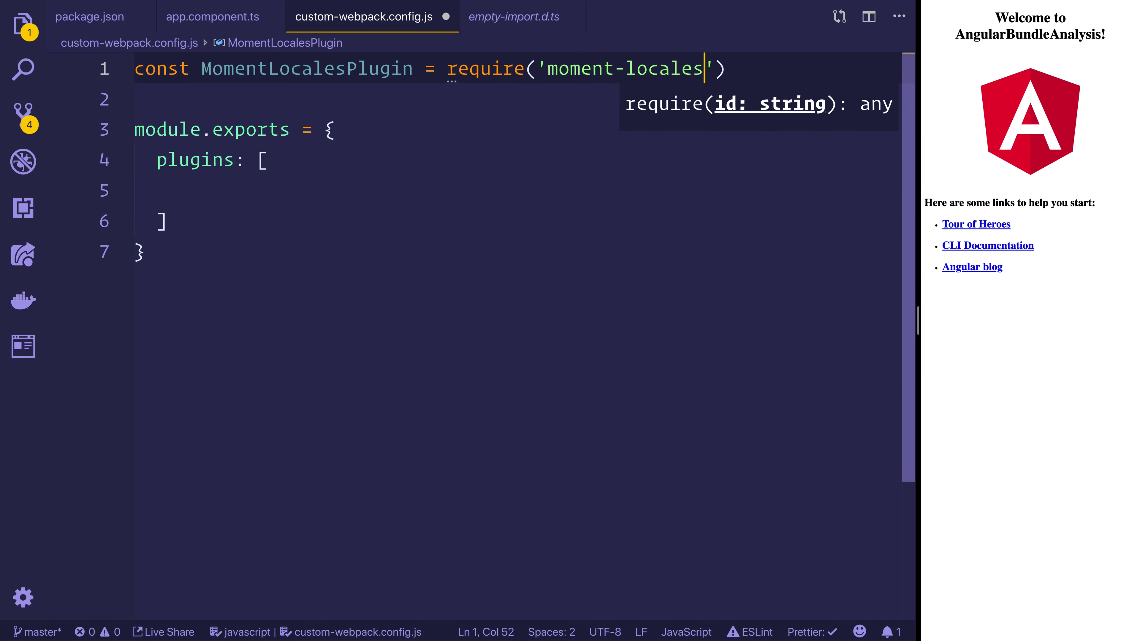
{"action": "type", "text": "-webpack-plugin"}
{"action": "type", "text": "npm i moment -S"}
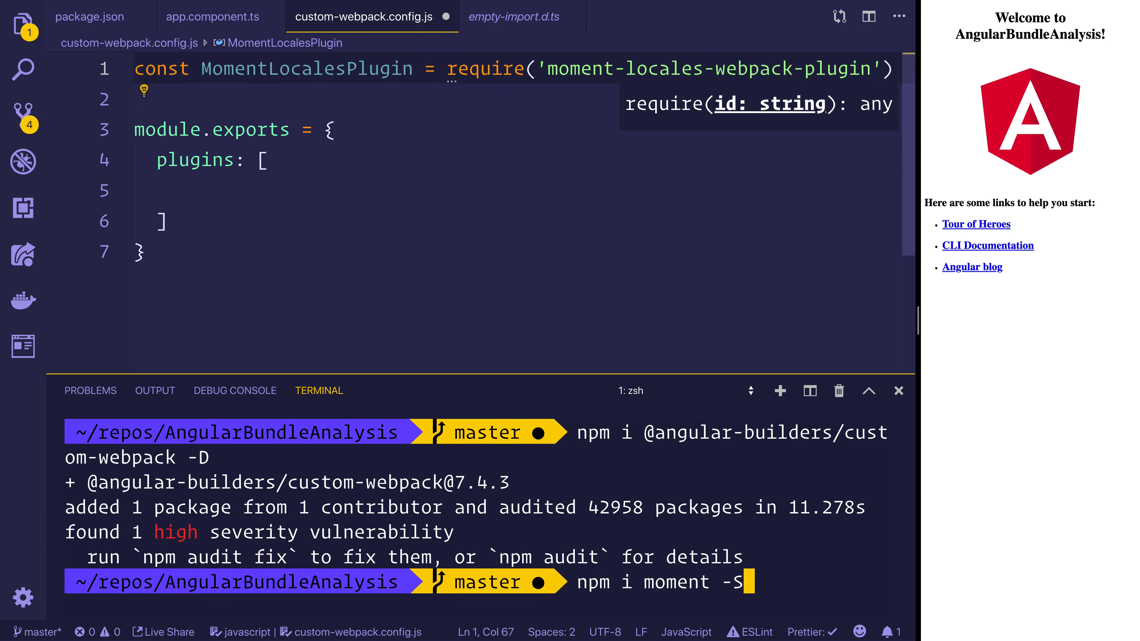
- Run npm i moment-locales-webpack-plugin in the reopened terminal
{"action": "key", "text": "Backspace"}
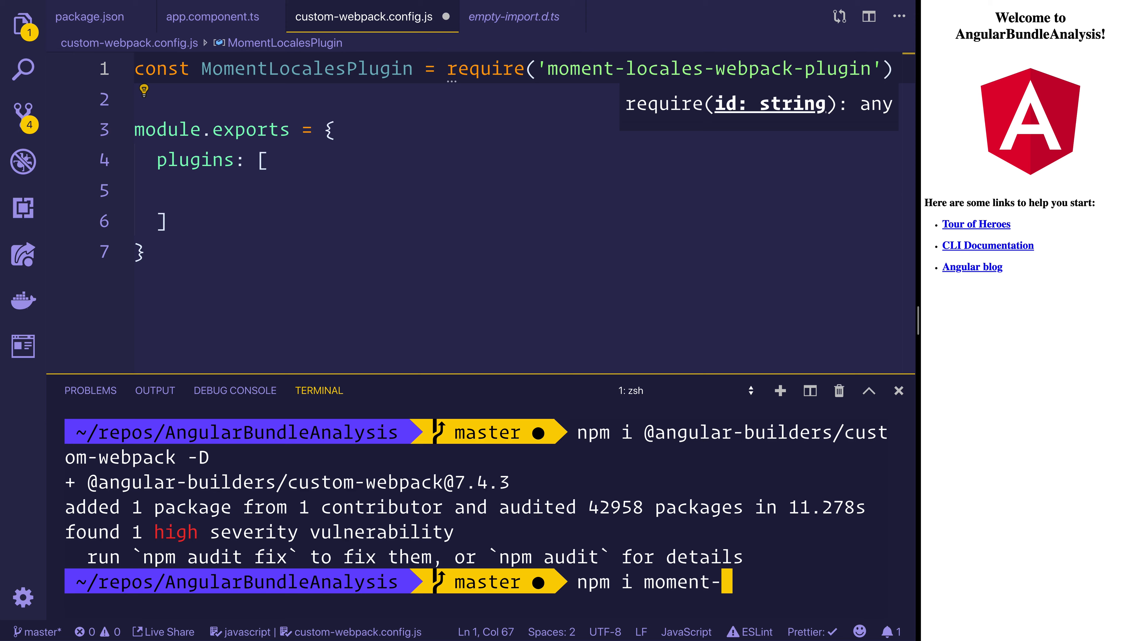
{"action": "type", "text": "locales-webp"}
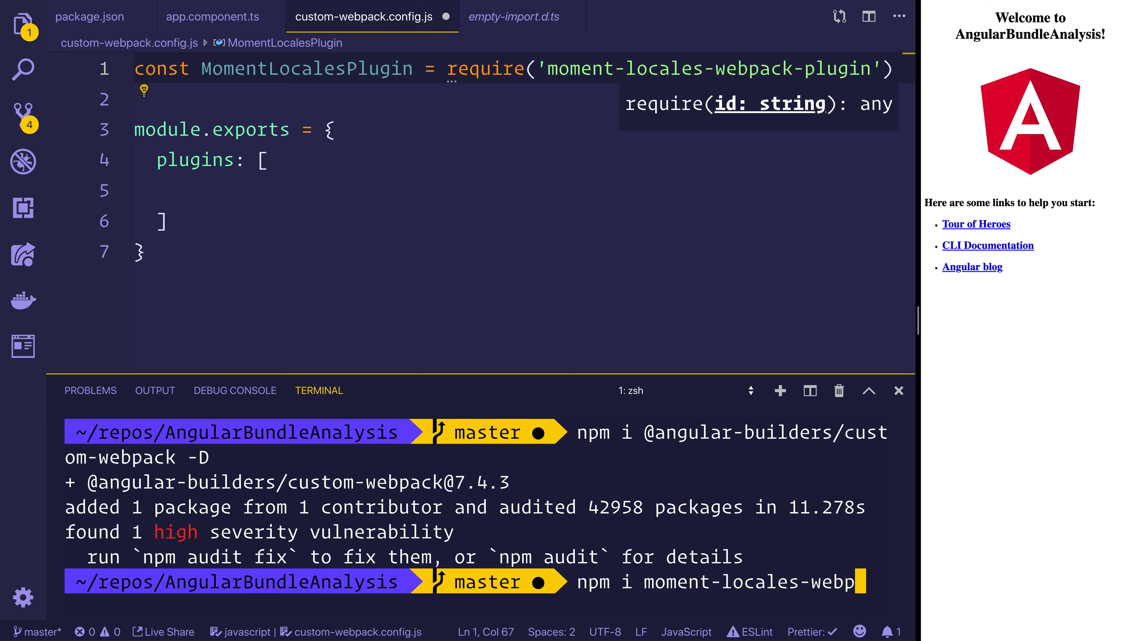
{"action": "type", "text": "-plug"}
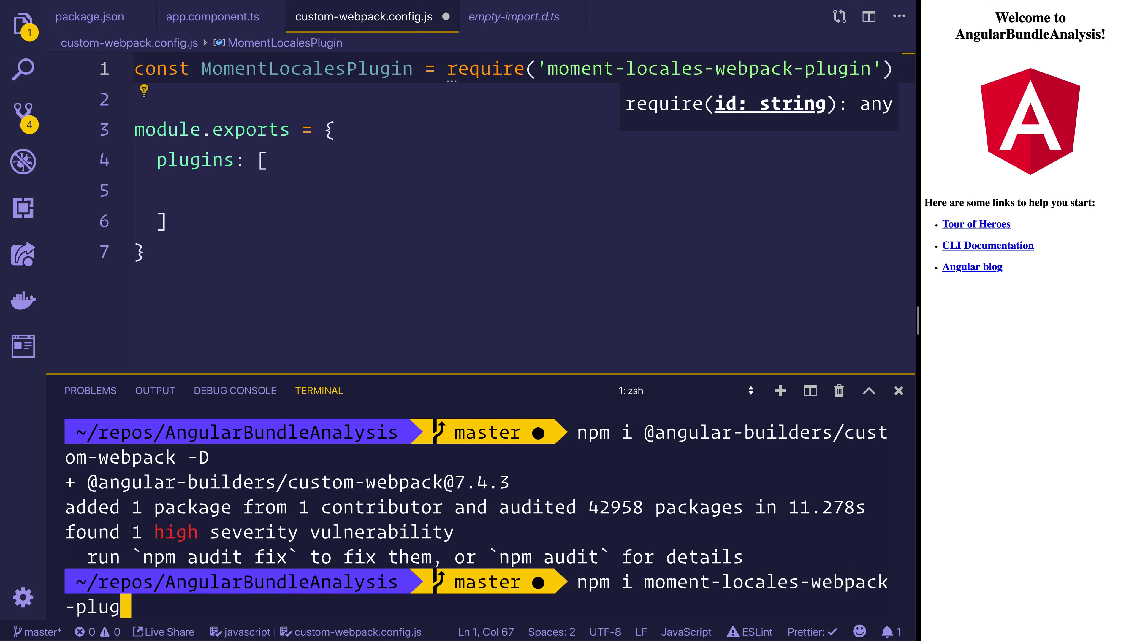
{"action": "key", "text": "Return"}
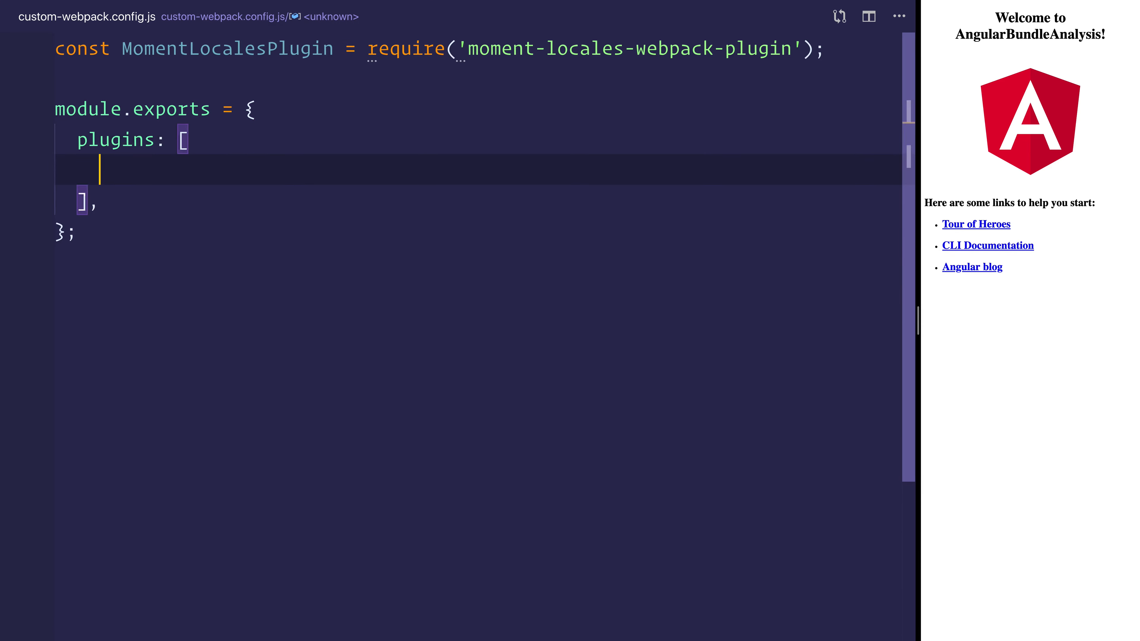
- Add new MomentLocalesPlugin({ localesToKeep: ['fr'] }) to plugins, then search for angular.json
{"action": "type", "text": "new MomentLocalesPlugin"}
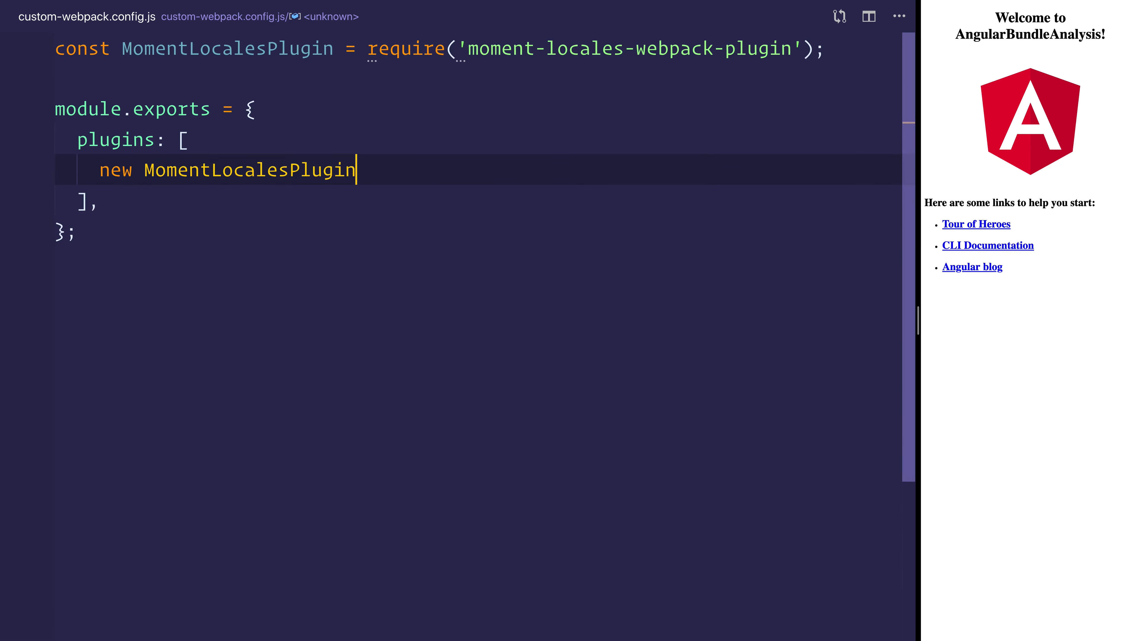
{"action": "type", "text": "({})"}
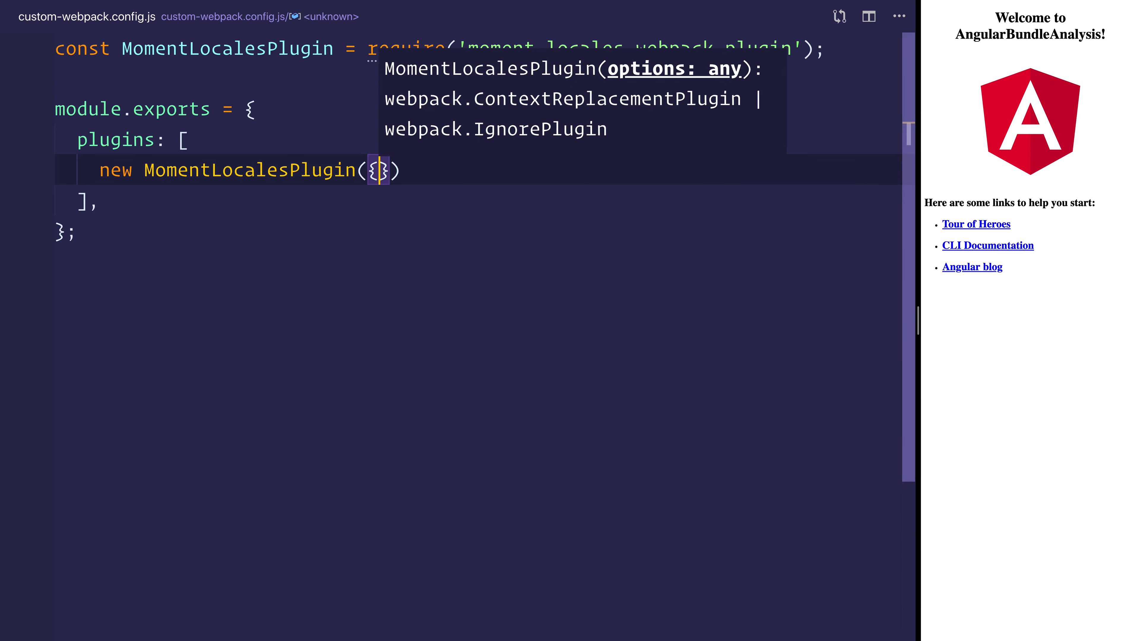
{"action": "type", "text": "locale"}
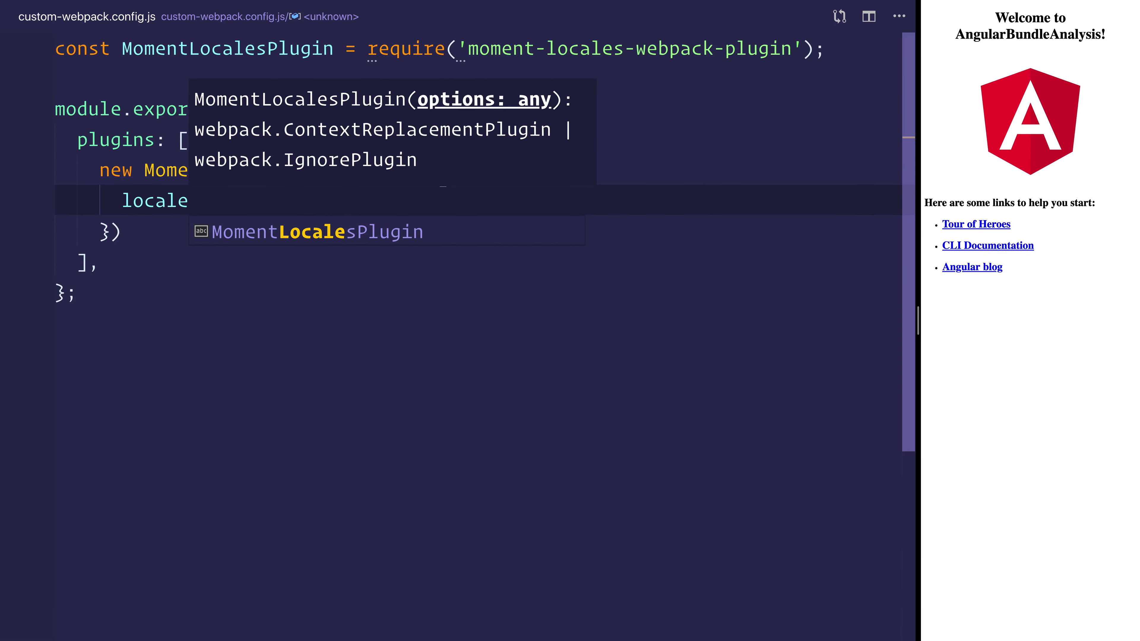
{"action": "type", "text": "sToKeep:"}
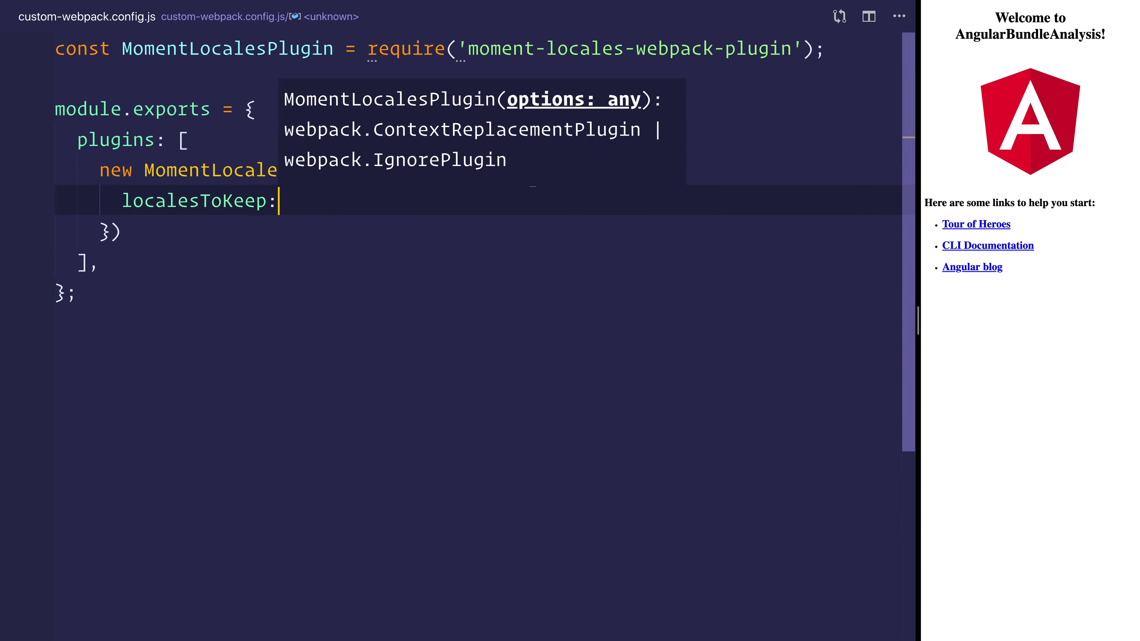
{"action": "type", "text": "['']"}
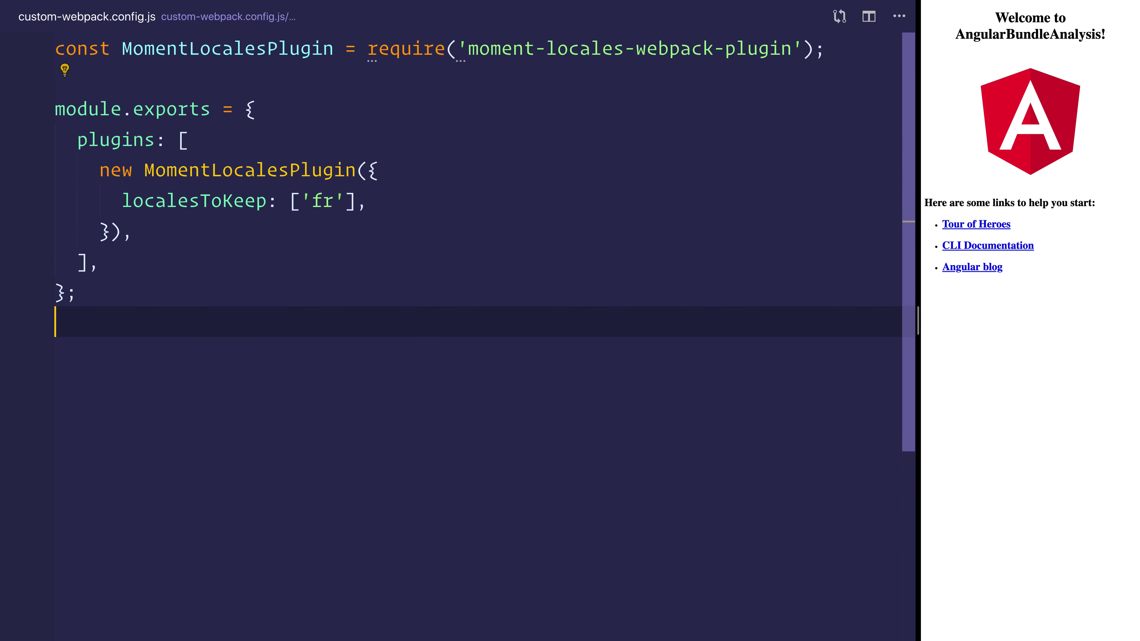
{"action": "type", "text": "angul"}
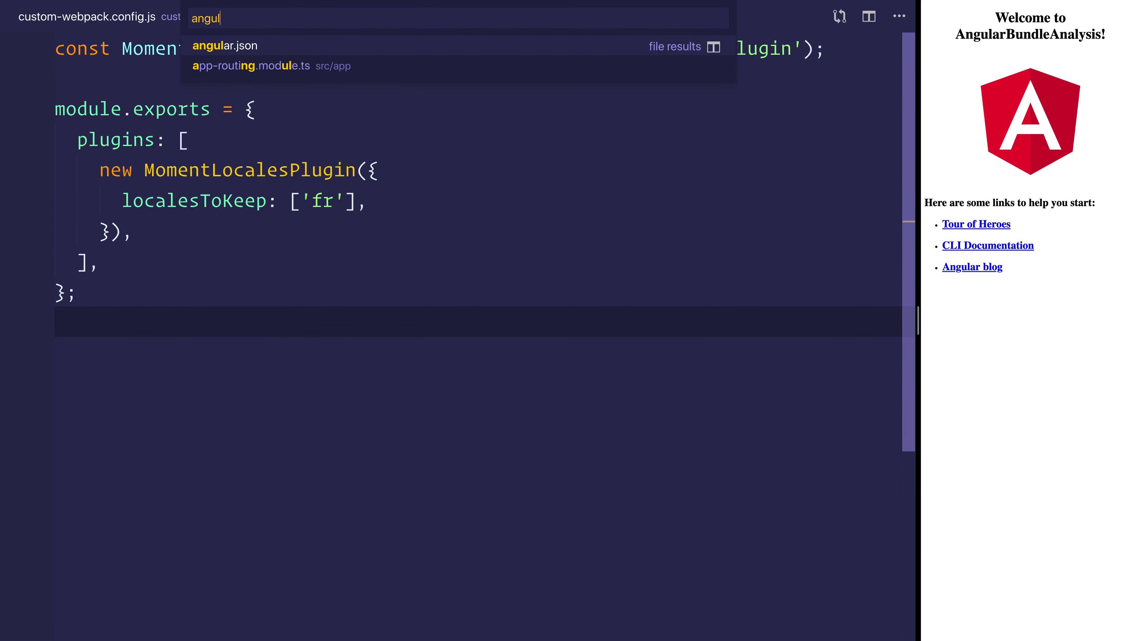
{"action": "left_click", "coordinate": [226, 46]}
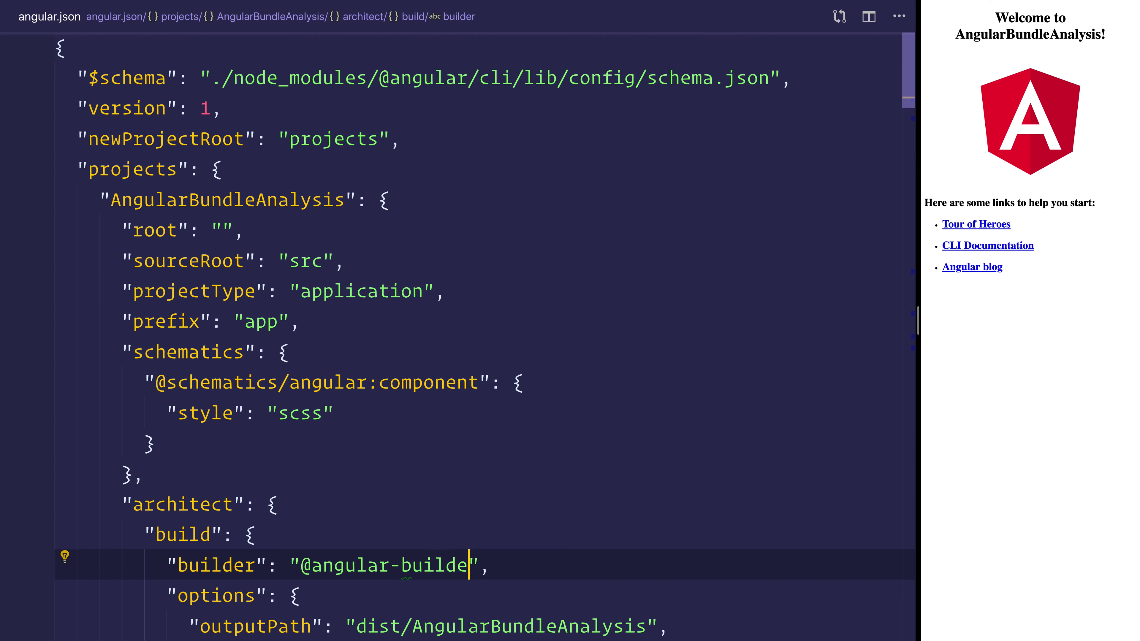
{"action": "type", "text": "rs/custom-w"}
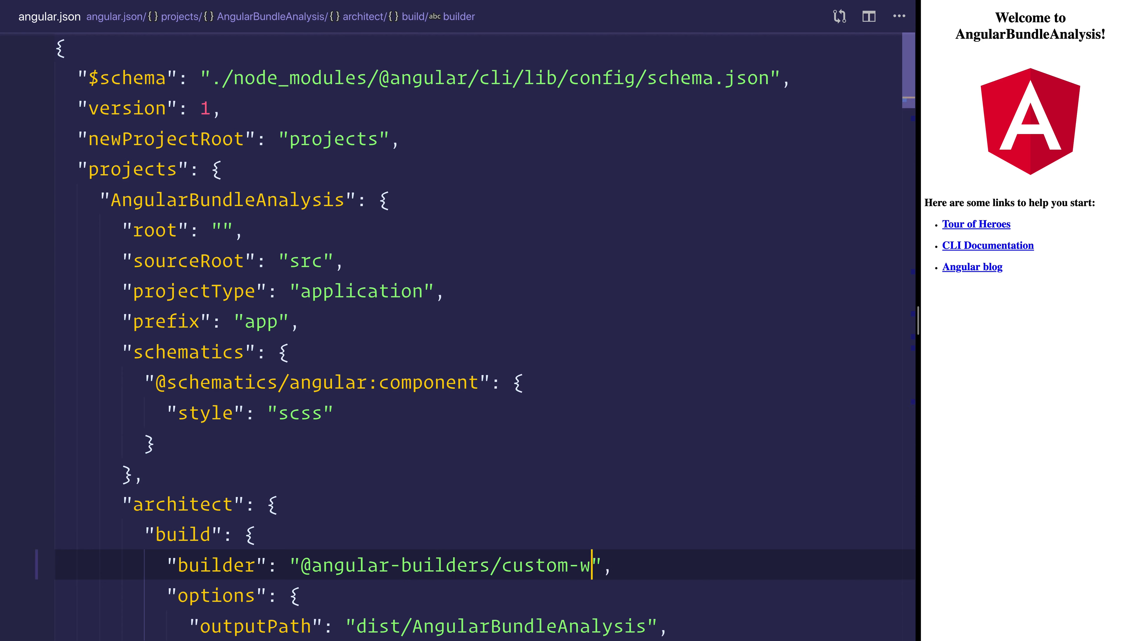
{"action": "type", "text": "ebpack"}
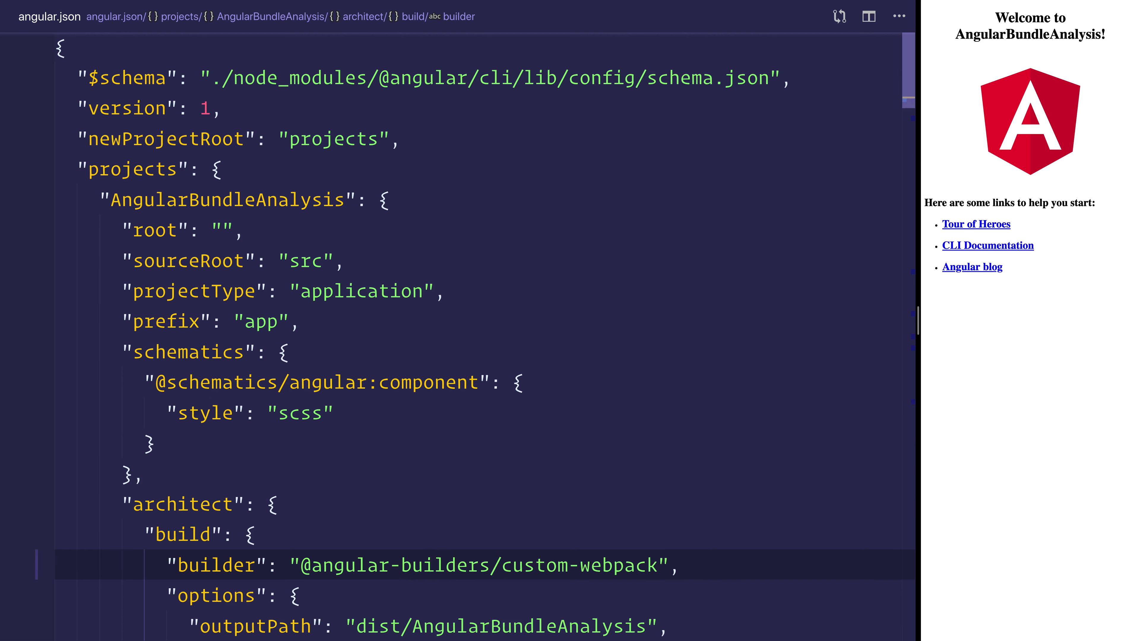
{"action": "type", "text": ":browser"}
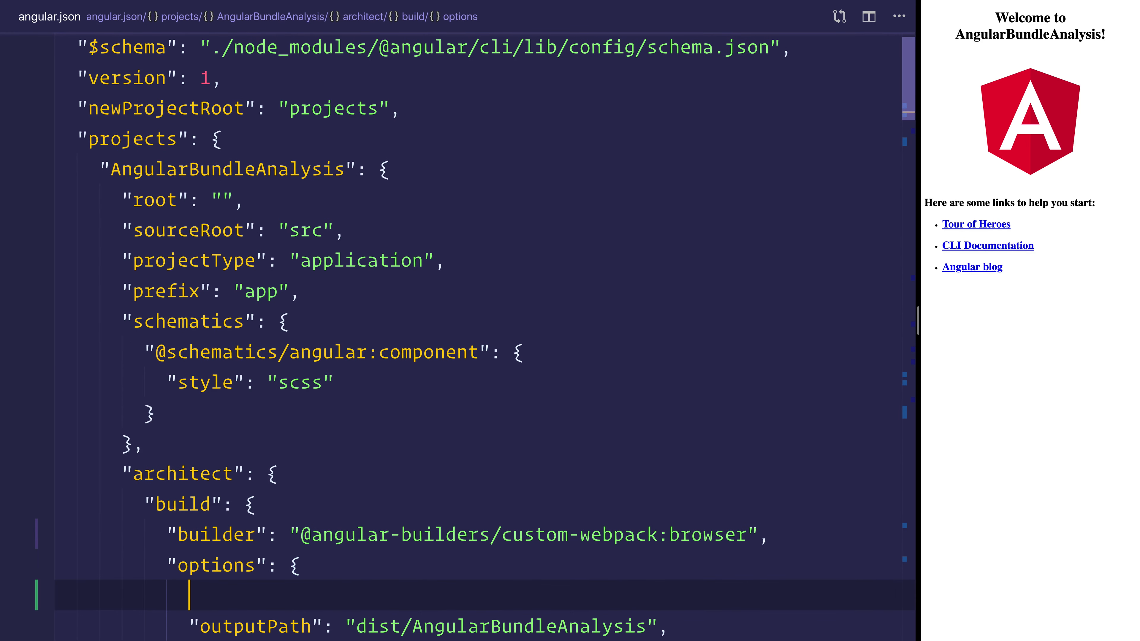
- Add customWebpackConfig with path custom-webpack.config.js to the build options
{"action": "type", "text": "custom"}
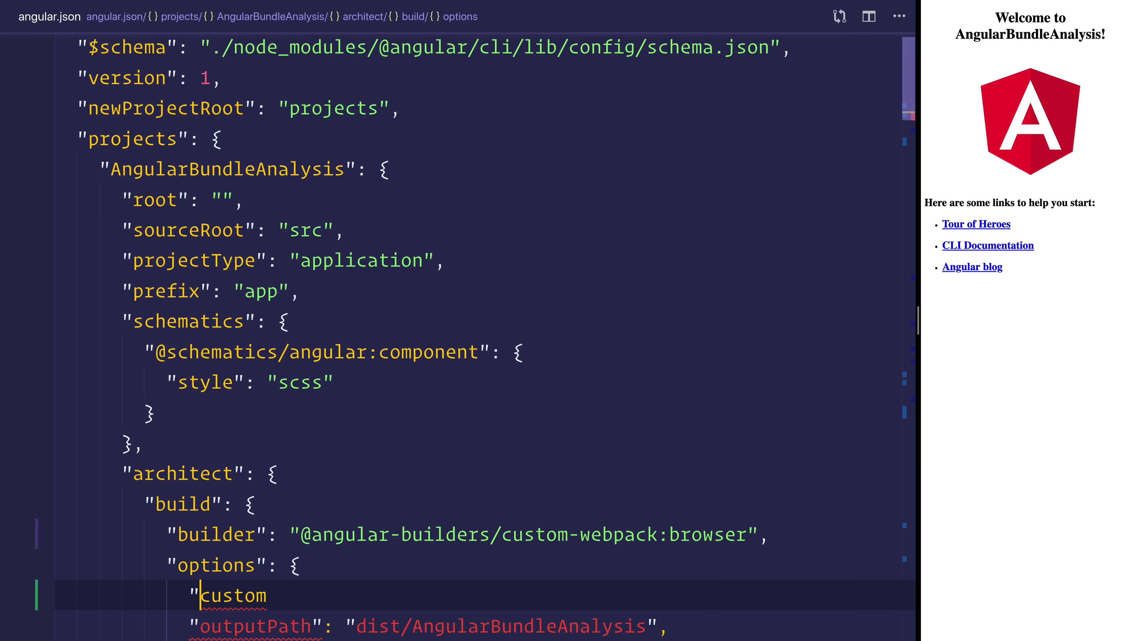
{"action": "type", "text": "W\""}
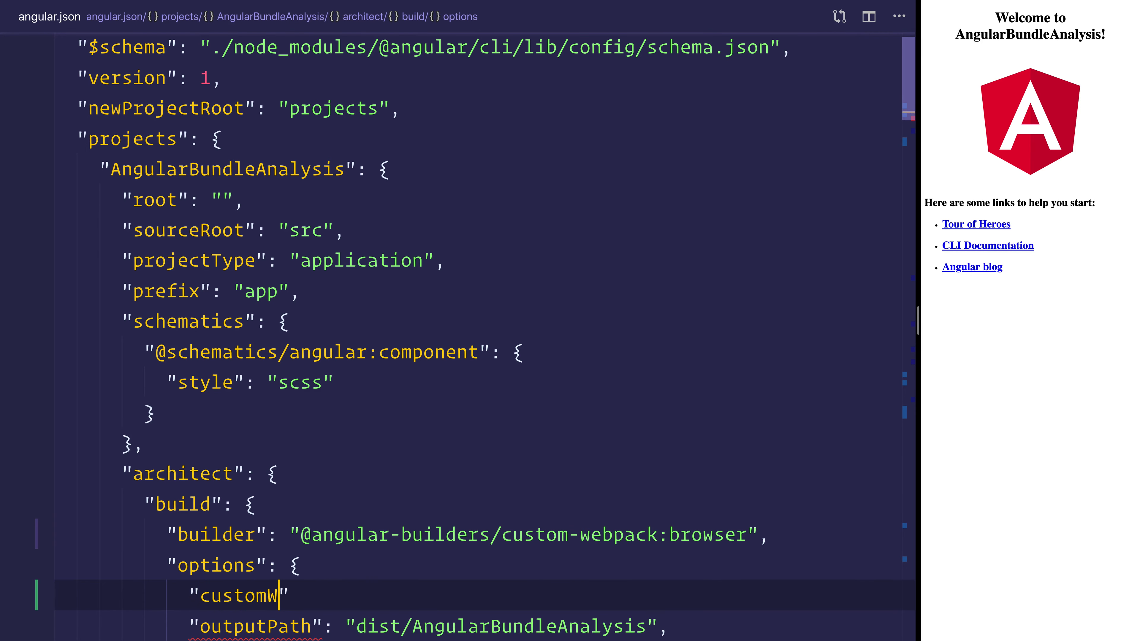
{"action": "type", "text": "ebpackConfig"}
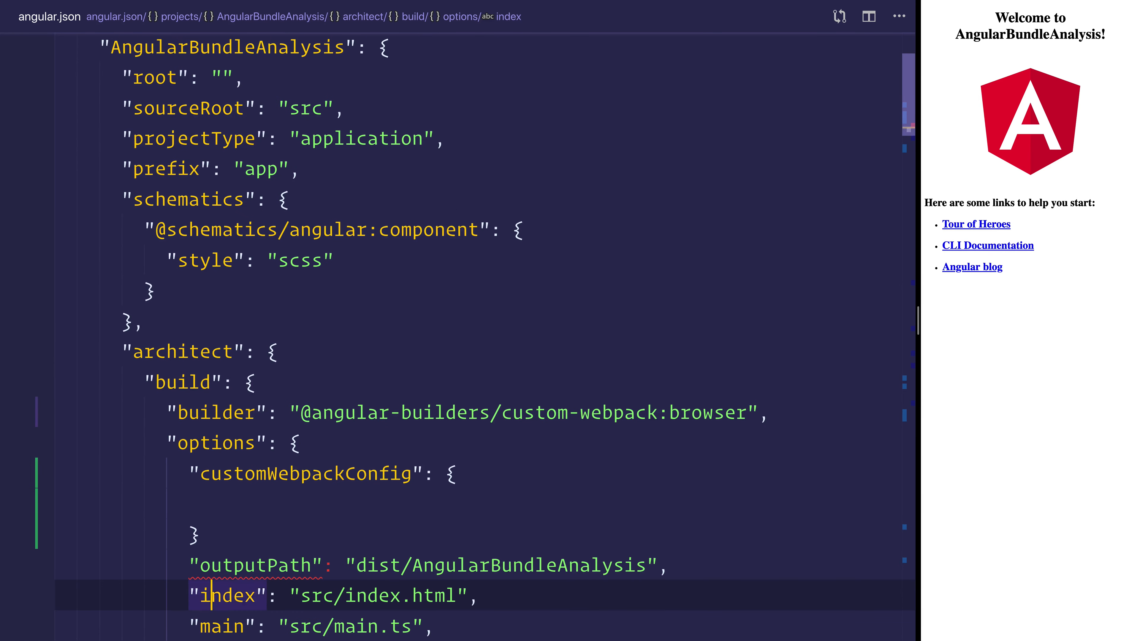
{"action": "left_click", "coordinate": [211, 503]}
{"action": "type", "text": "path: \"./"}
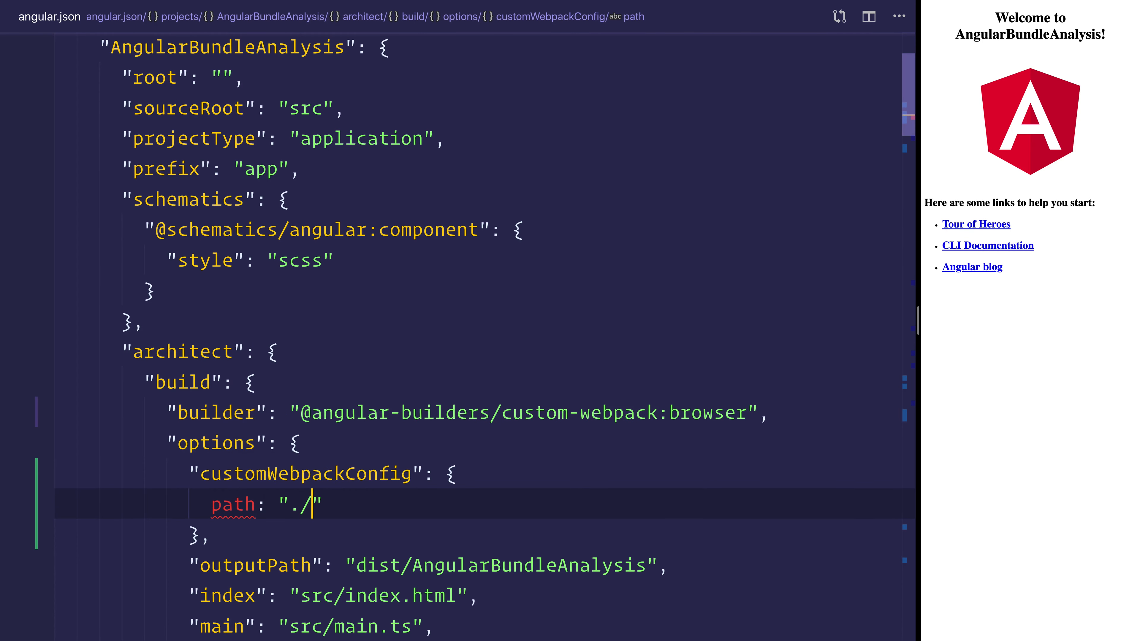
{"action": "type", "text": "custom-web"}
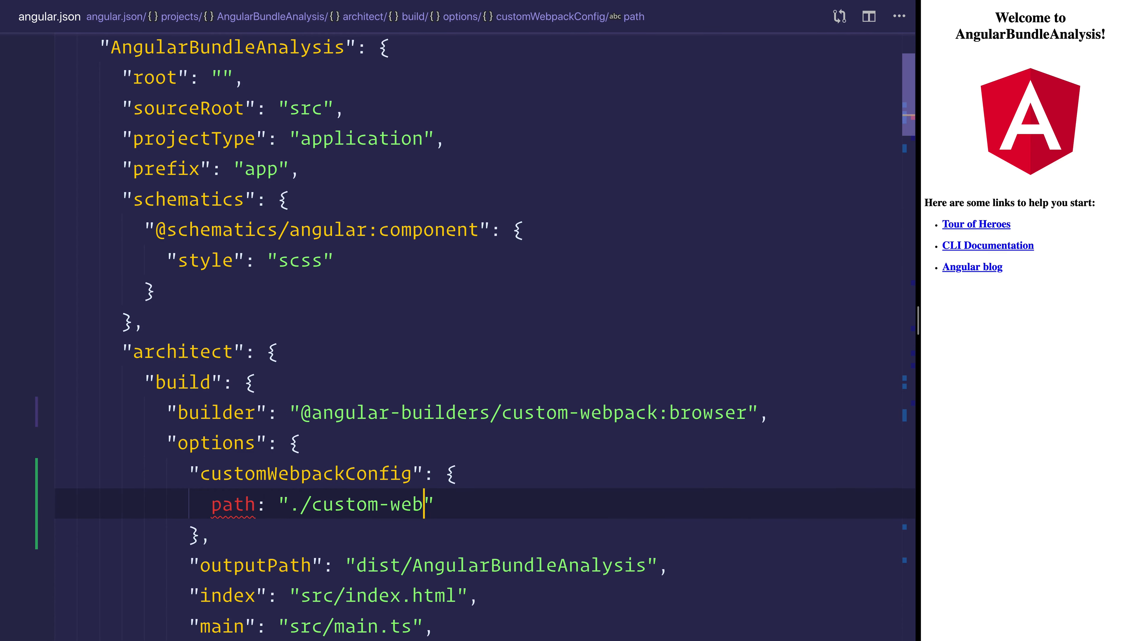
{"action": "type", "text": "pack.config"}
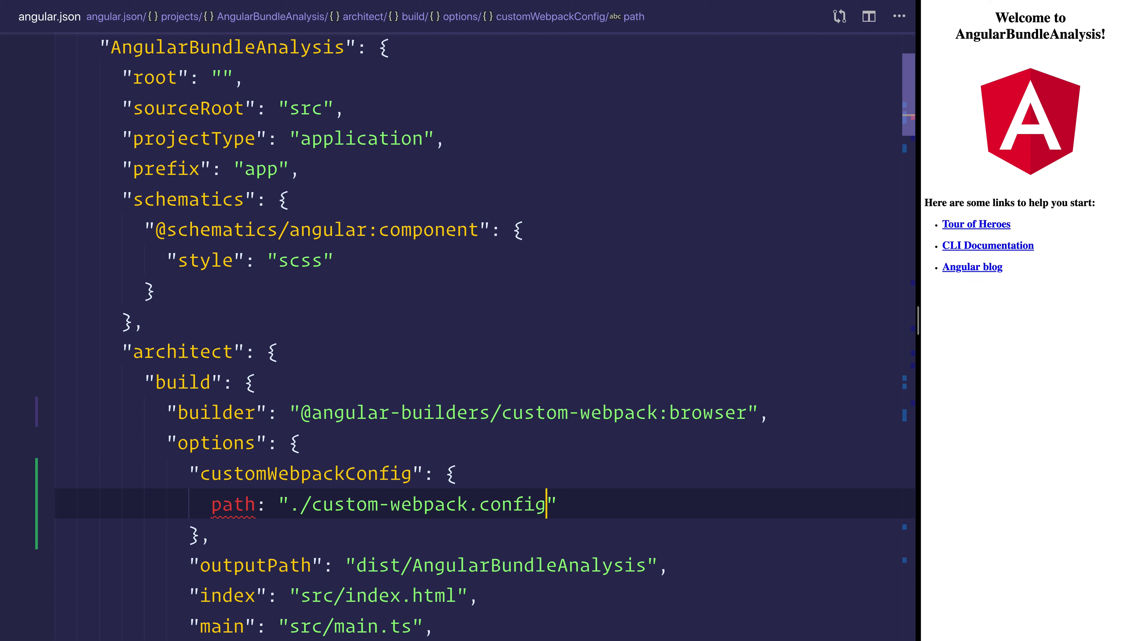
{"action": "type", "text": ".js"}
{"action": "type", "text": "\"replaceD"}
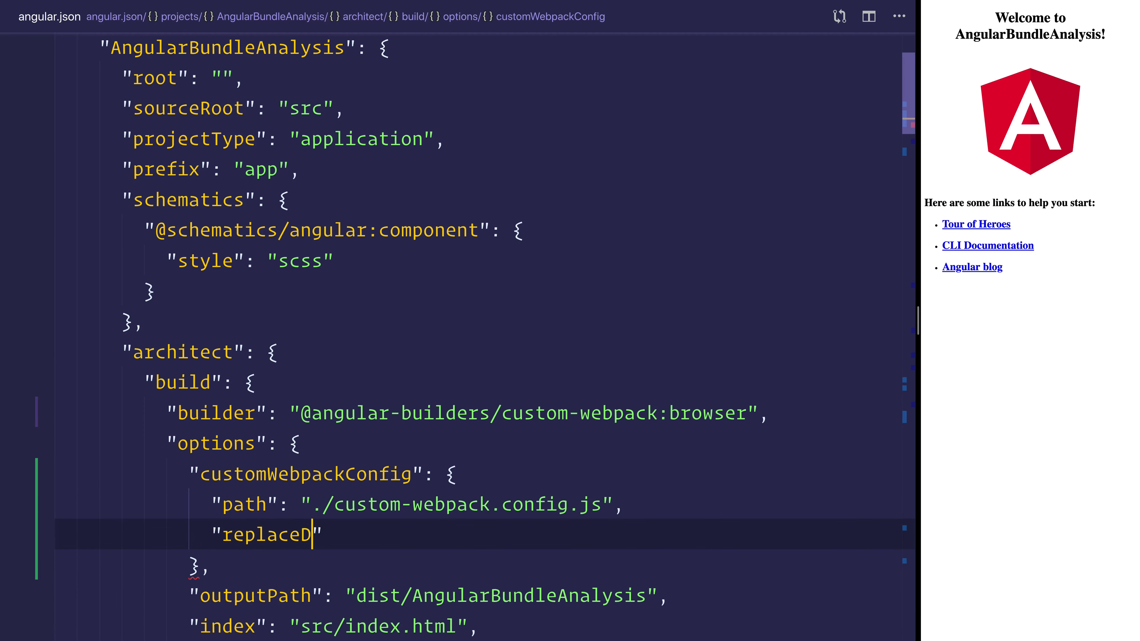
- Set replaceDuplicatePlugins to true in customWebpackConfig
{"action": "type", "text": "uplicatePlugin"}
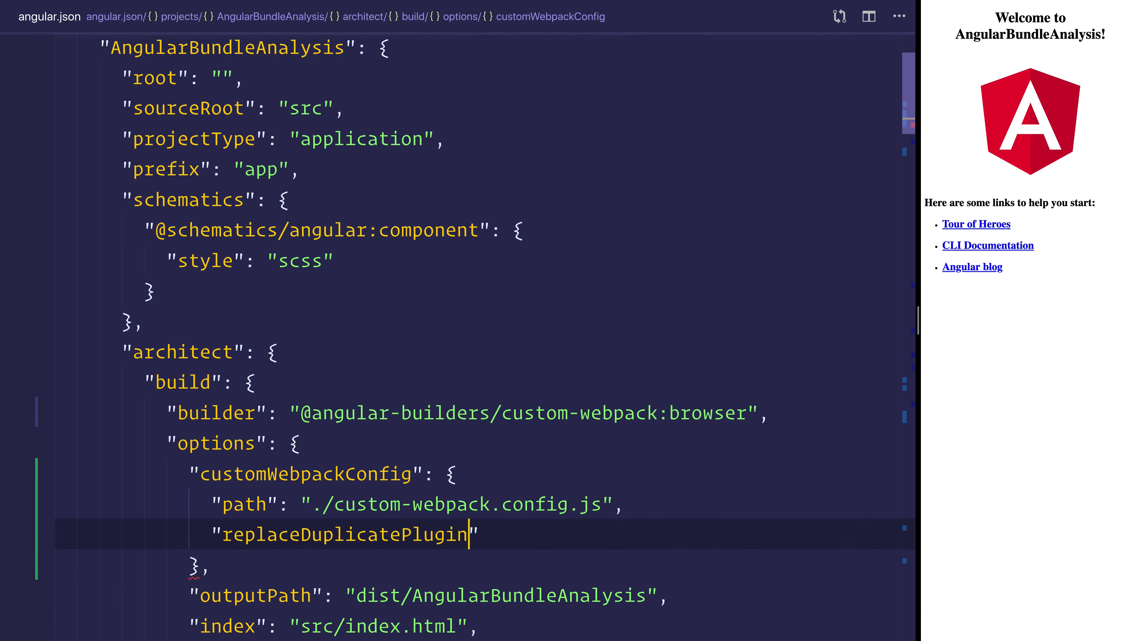
{"action": "type", "text": "s\": true"}
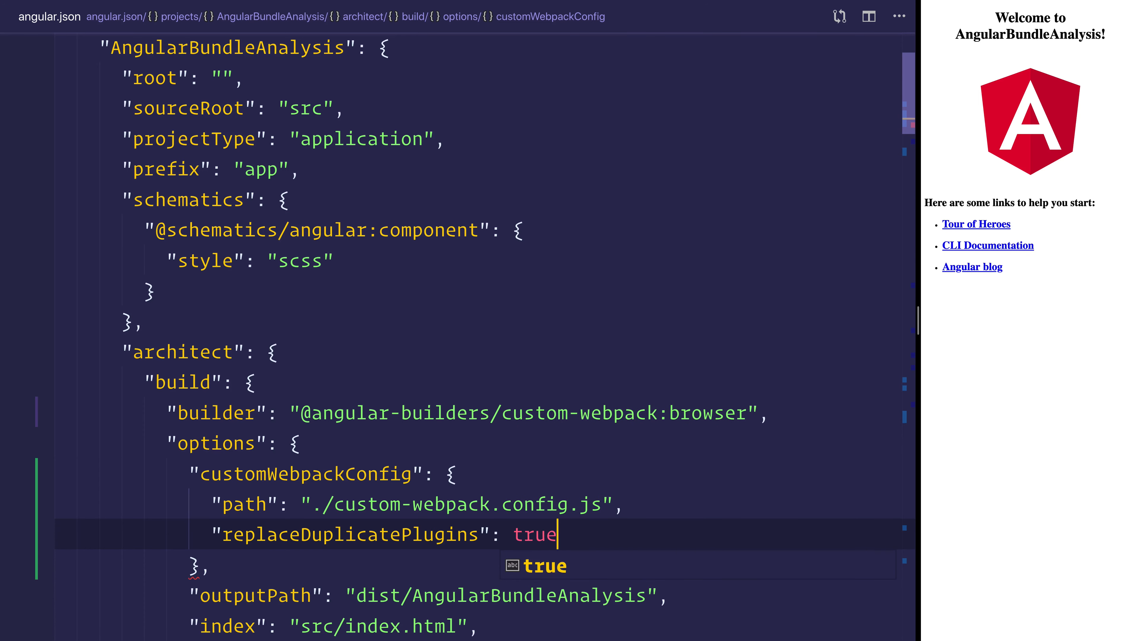
{"action": "scroll", "scroll_direction": "down", "scroll_amount": 3}
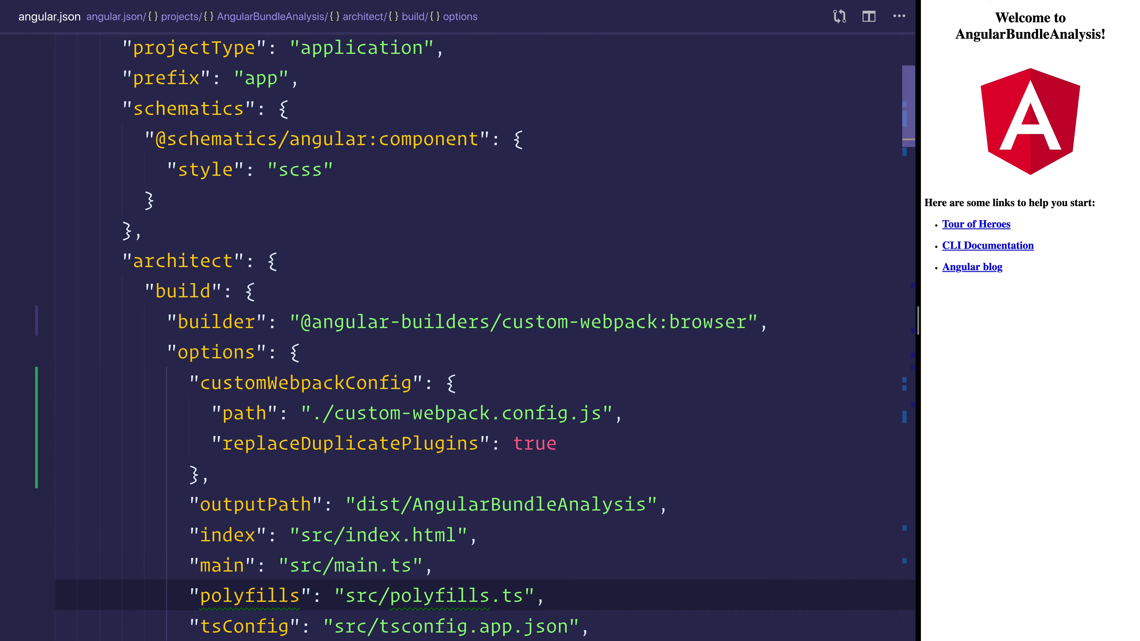
{"action": "left_click", "coordinate": [545, 596]}
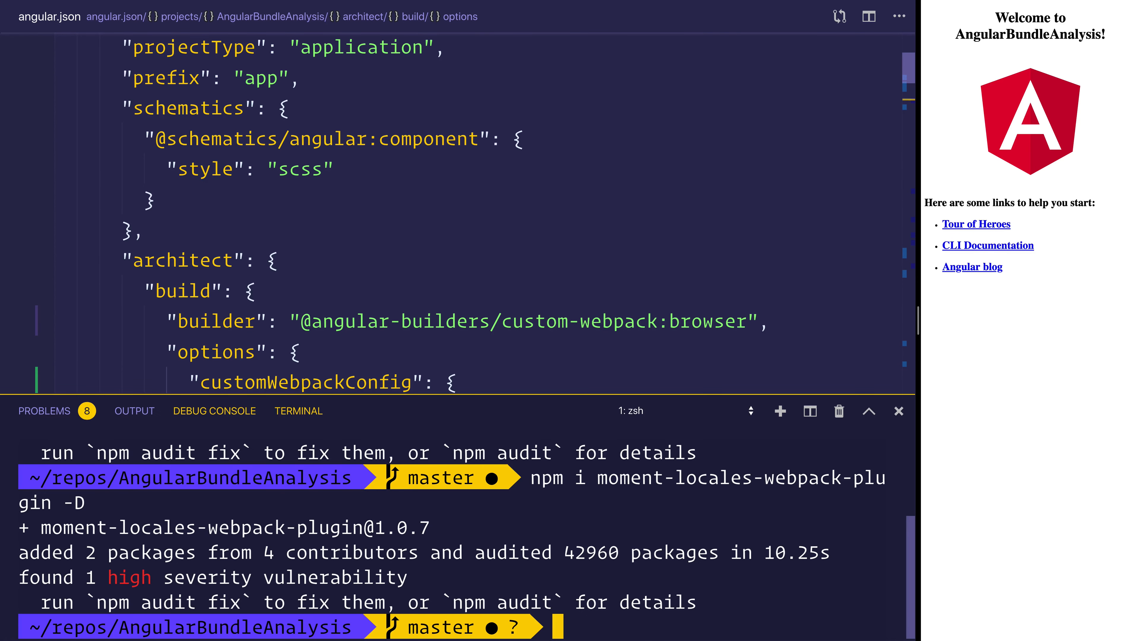
{"action": "type", "text": "np"}
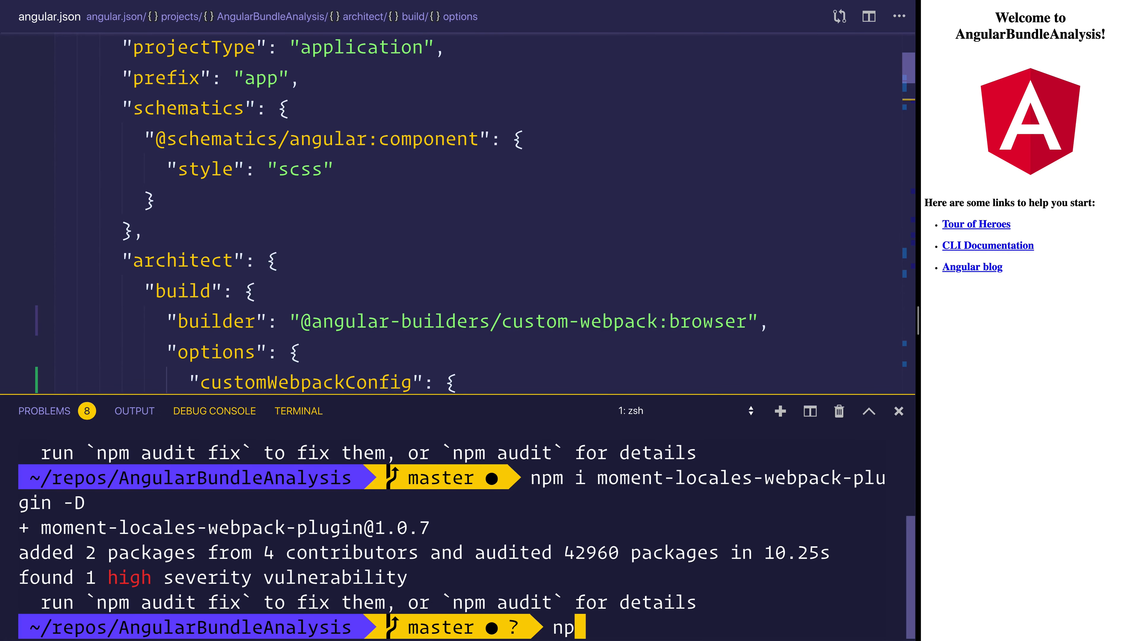
{"action": "type", "text": "pm i @angular-build"}
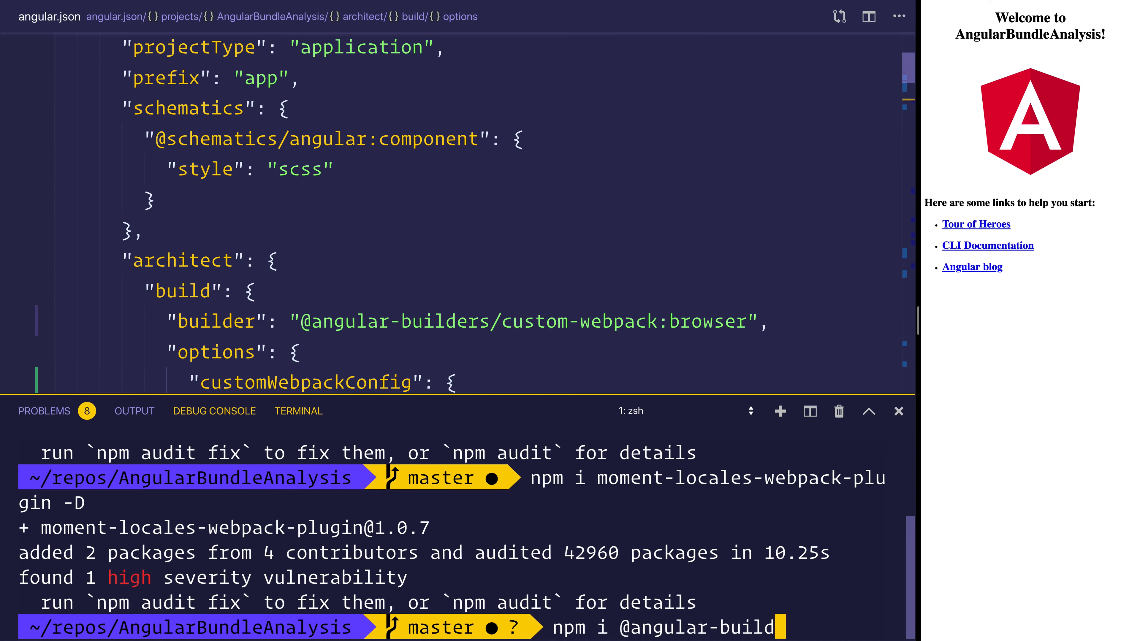
{"action": "type", "text": "ers/"}
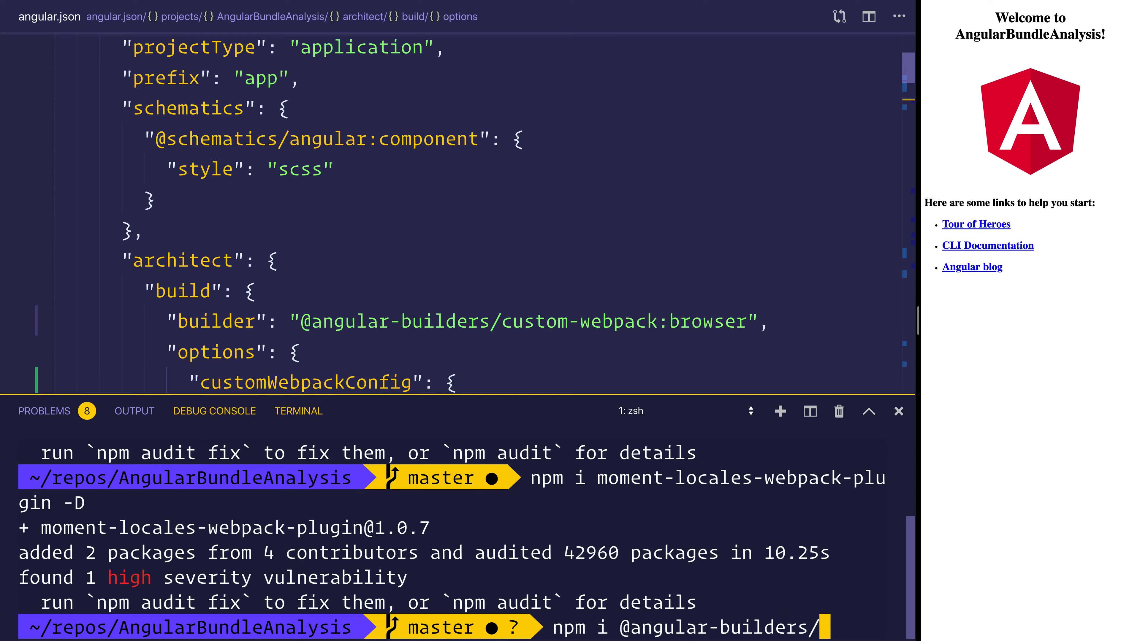
{"action": "type", "text": "dev-serve"}
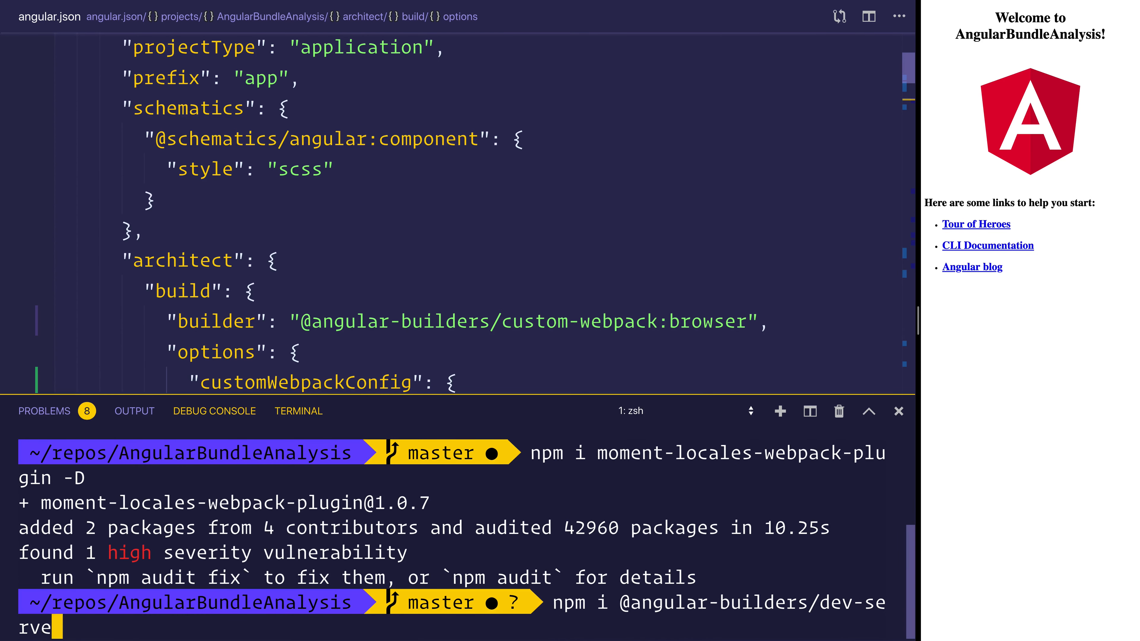
{"action": "type", "text": "-D"}
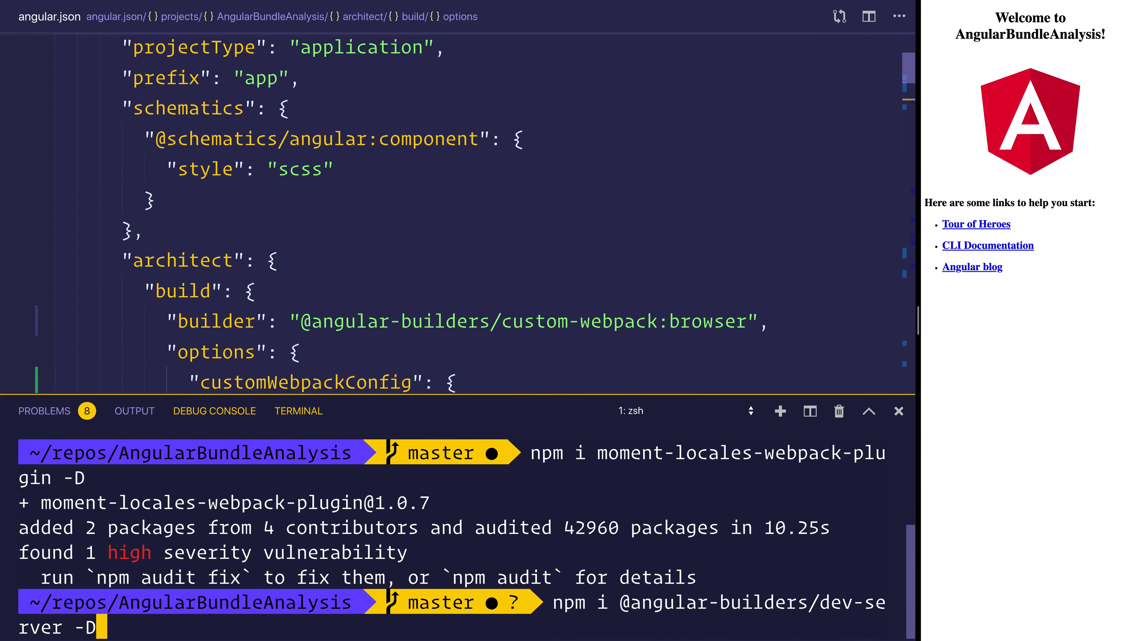
{"action": "left_click", "coordinate": [898, 411]}
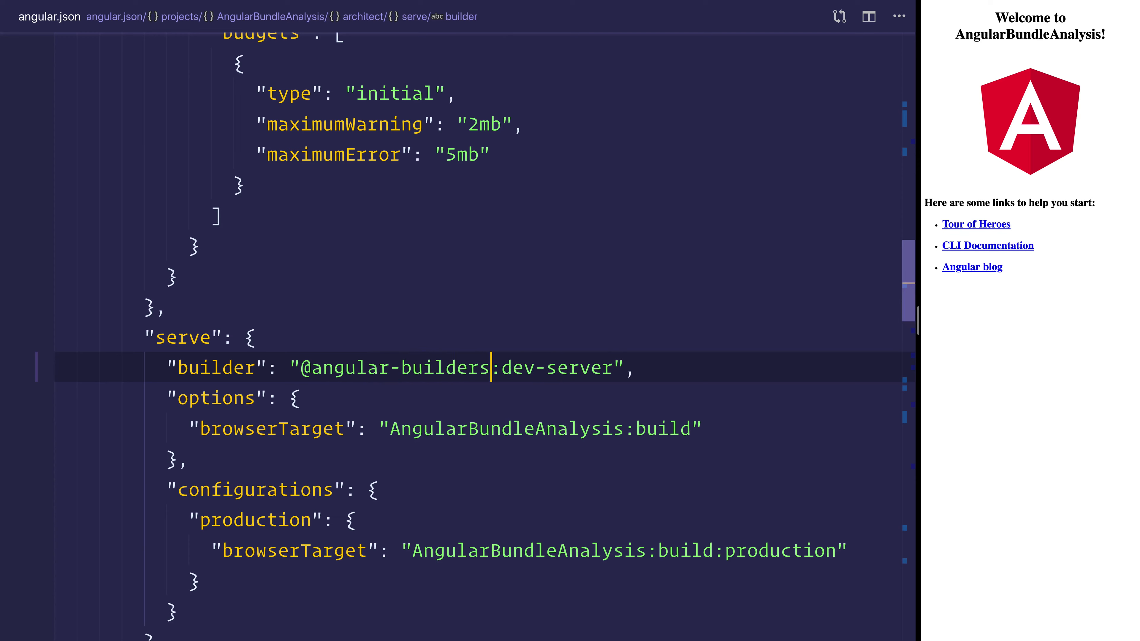
{"action": "type", "text": "/dev-start"}
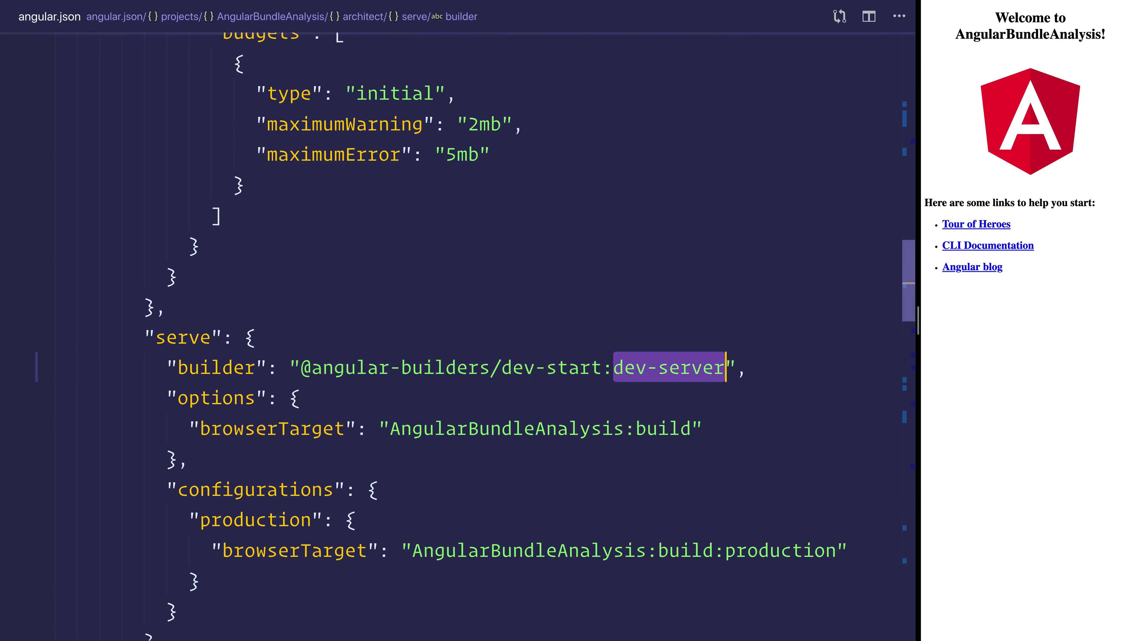
{"action": "type", "text": "generic"}
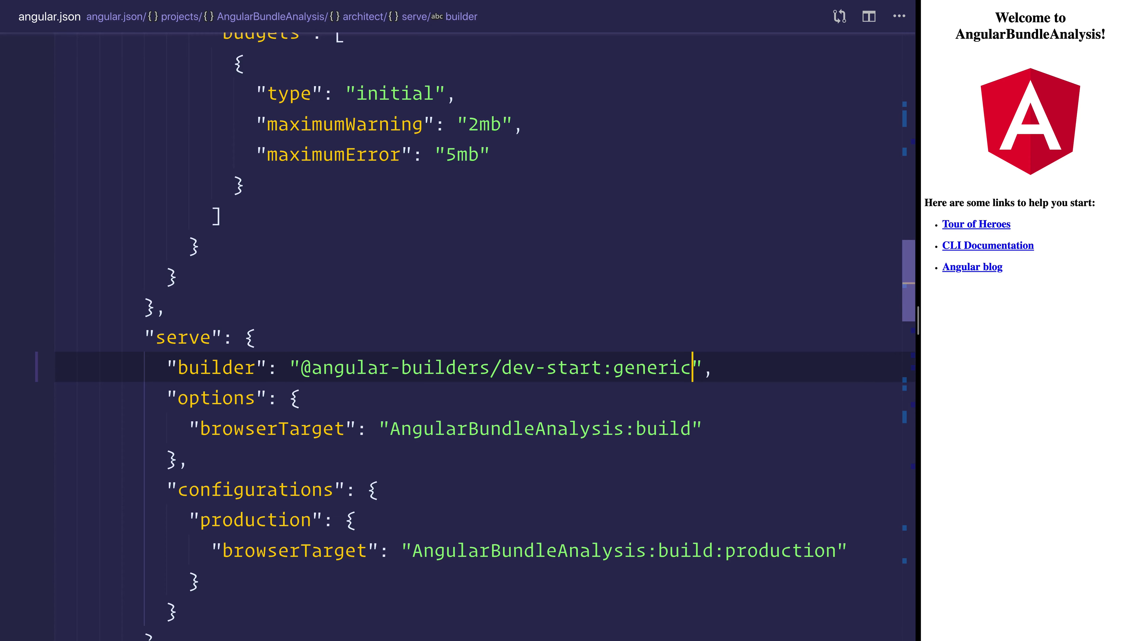
{"action": "type", "text": "app"}
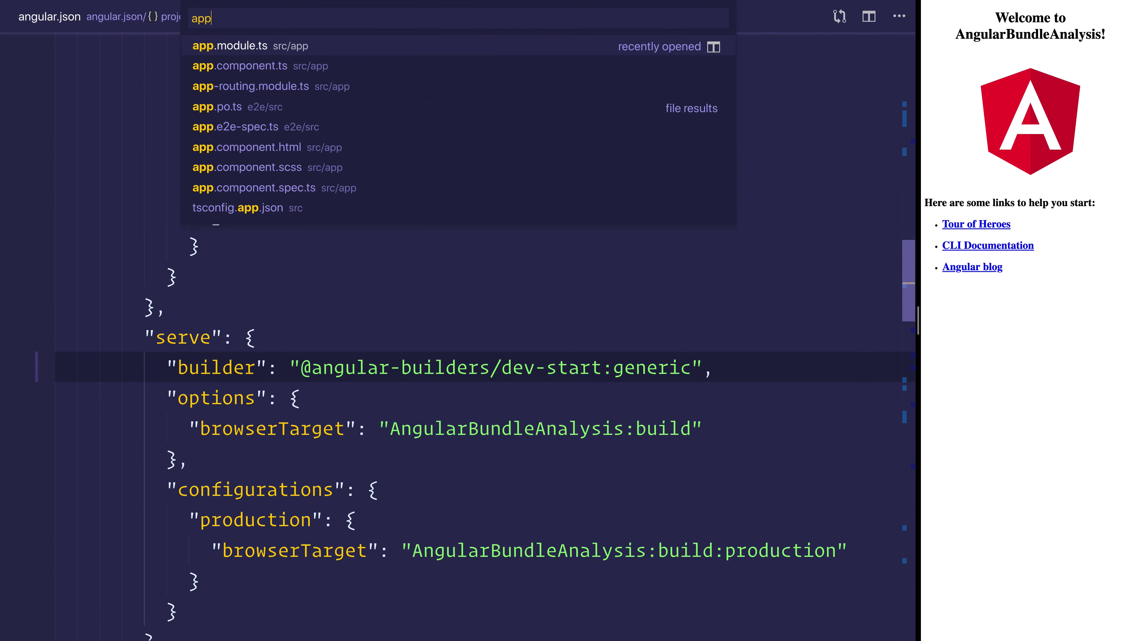
- In app.component.ts, import * as moment from 'moment' and set moment.locale('fr')
{"action": "left_click", "coordinate": [242, 66]}
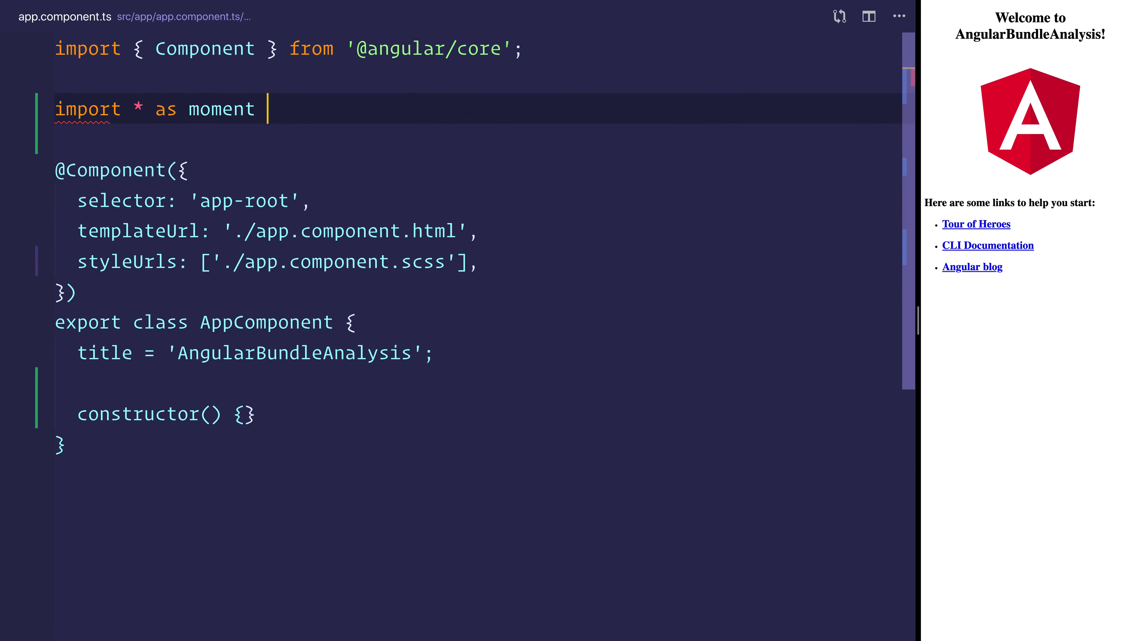
{"action": "type", "text": "from 'moment"}
{"action": "type", "text": "moment.locale("}
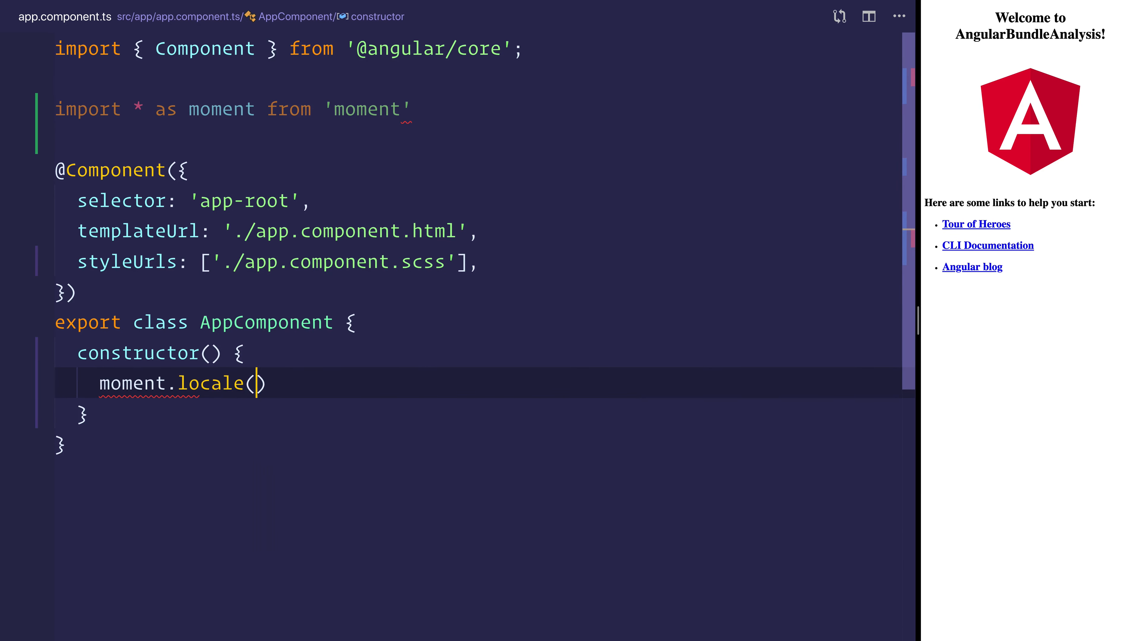
{"action": "type", "text": "'fr');"}
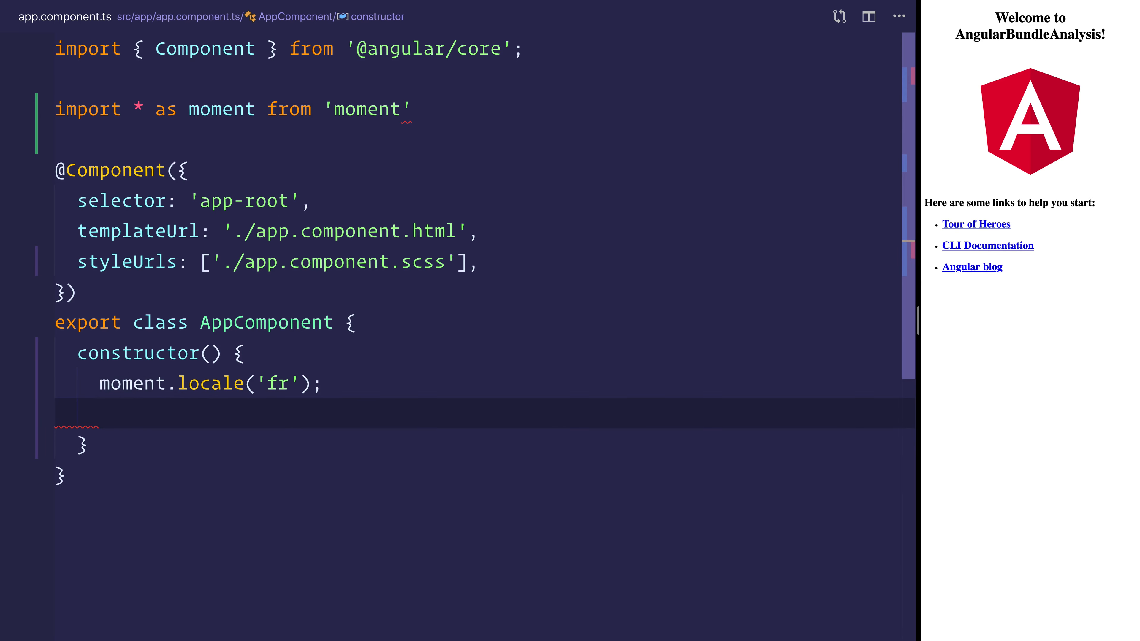
- Define const currentTimeFR = moment().format('LLL') and console.log it in the constructor
{"action": "type", "text": "const"}
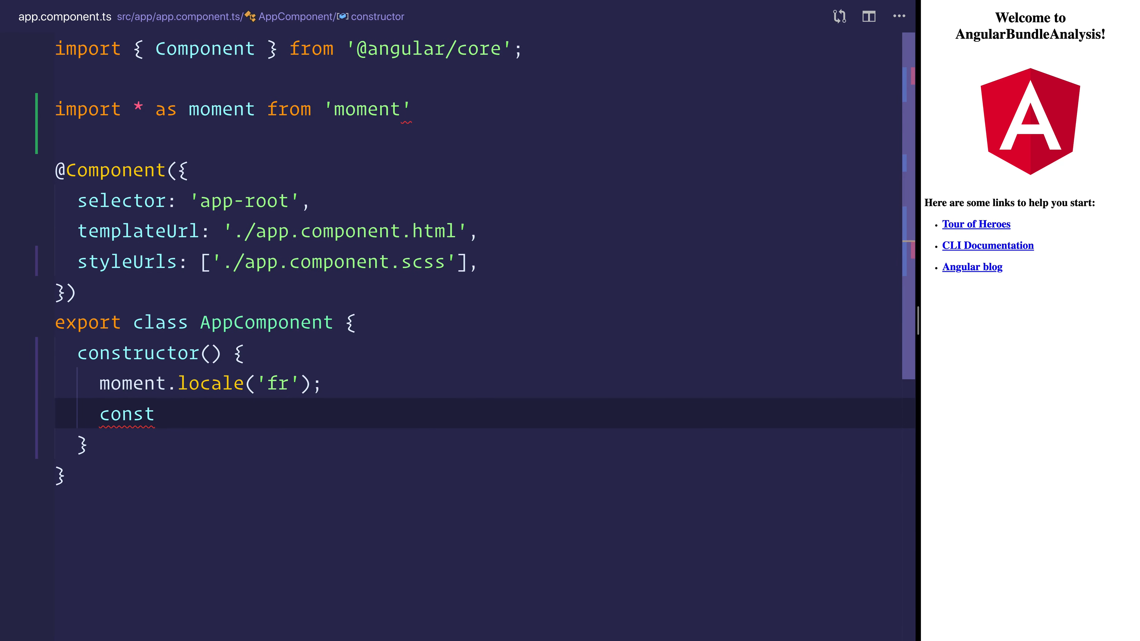
{"action": "type", "text": "current"}
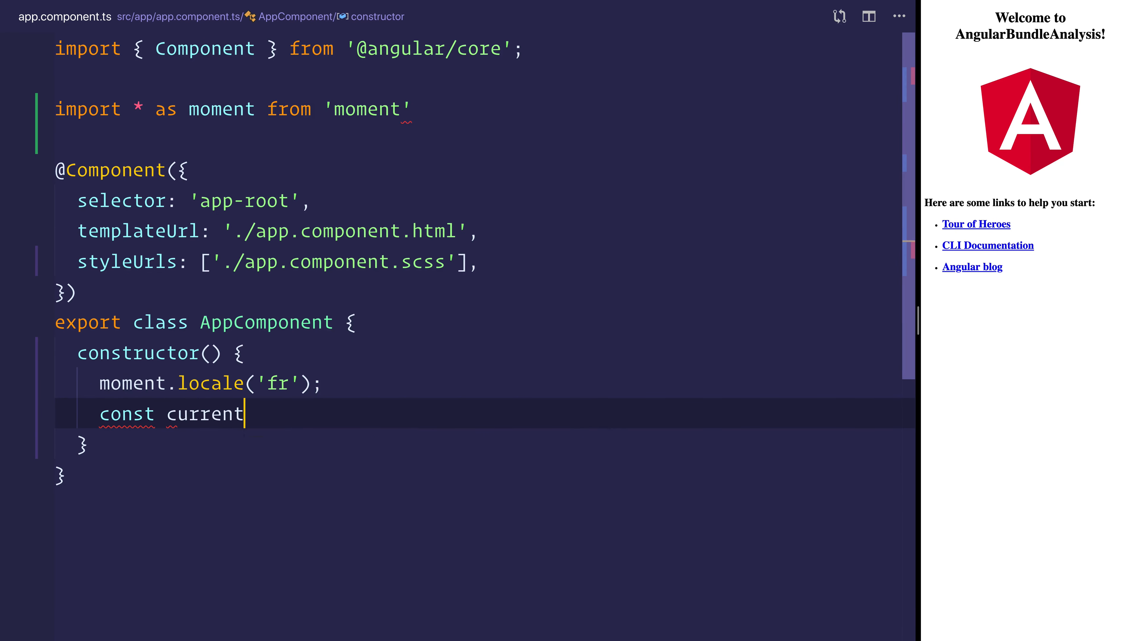
{"action": "type", "text": "TimeFR ="}
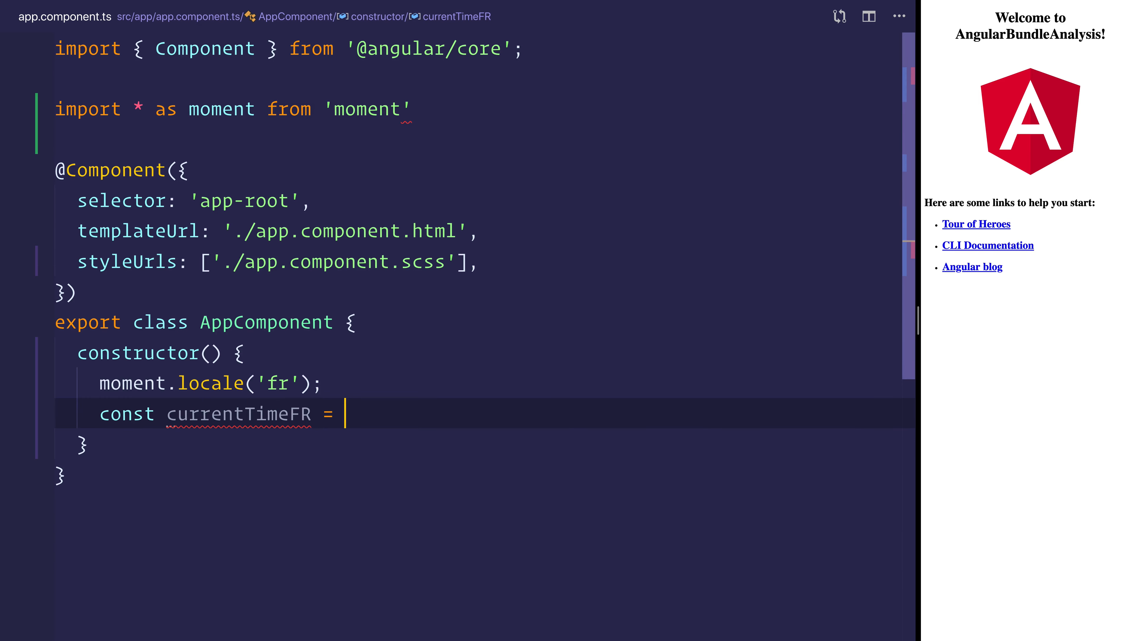
{"action": "type", "text": "moment()"}
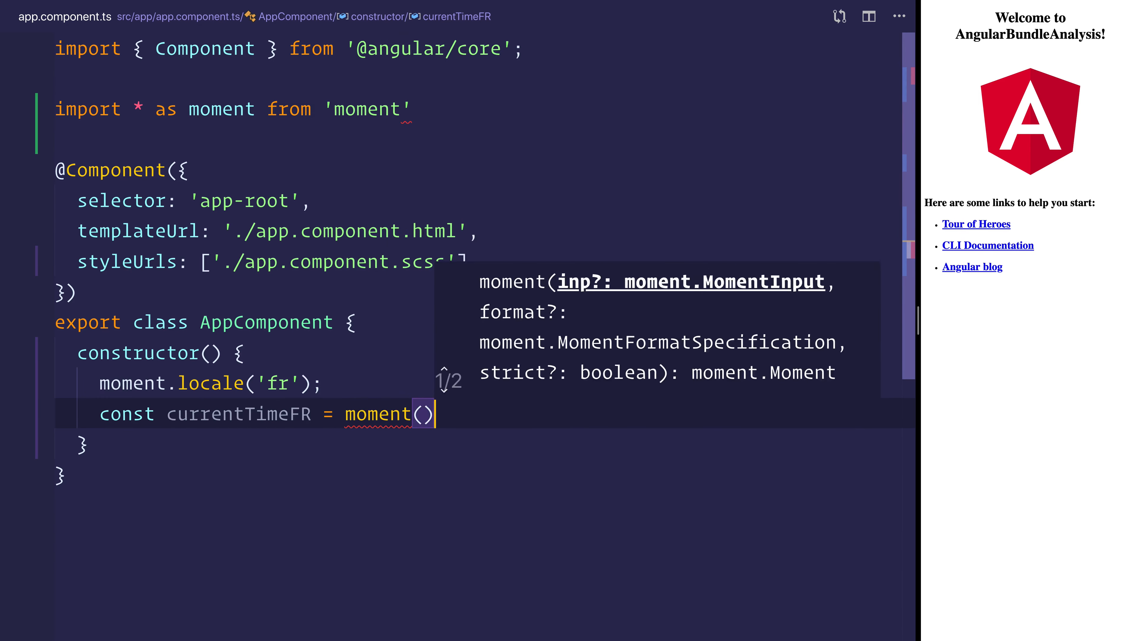
{"action": "type", "text": ".format('LLL')"}
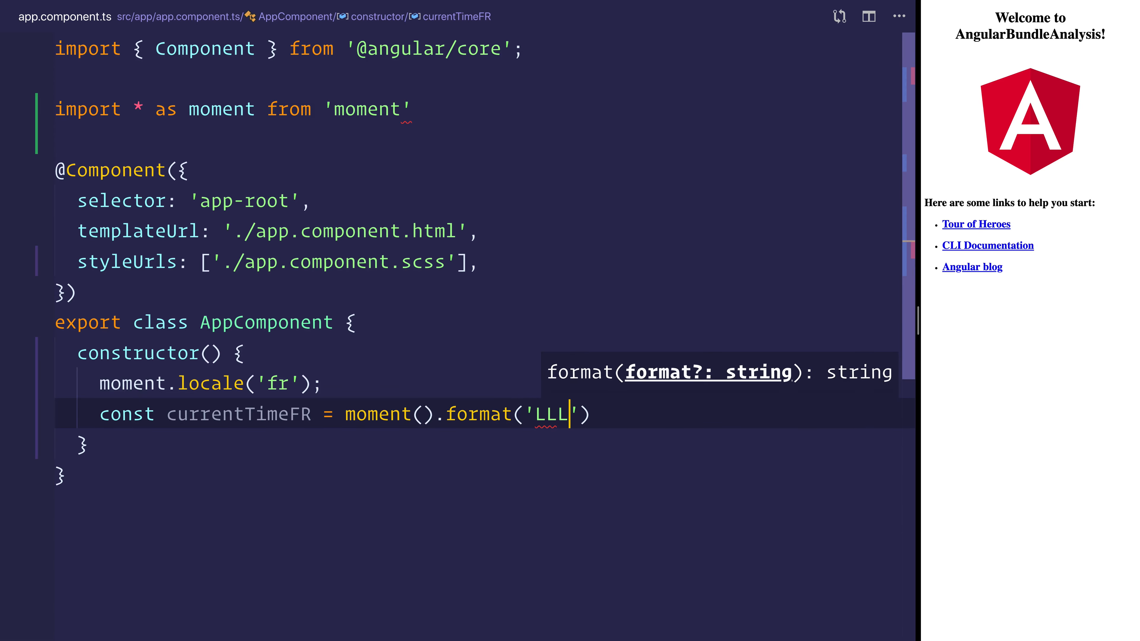
{"action": "type", "text": ";"}
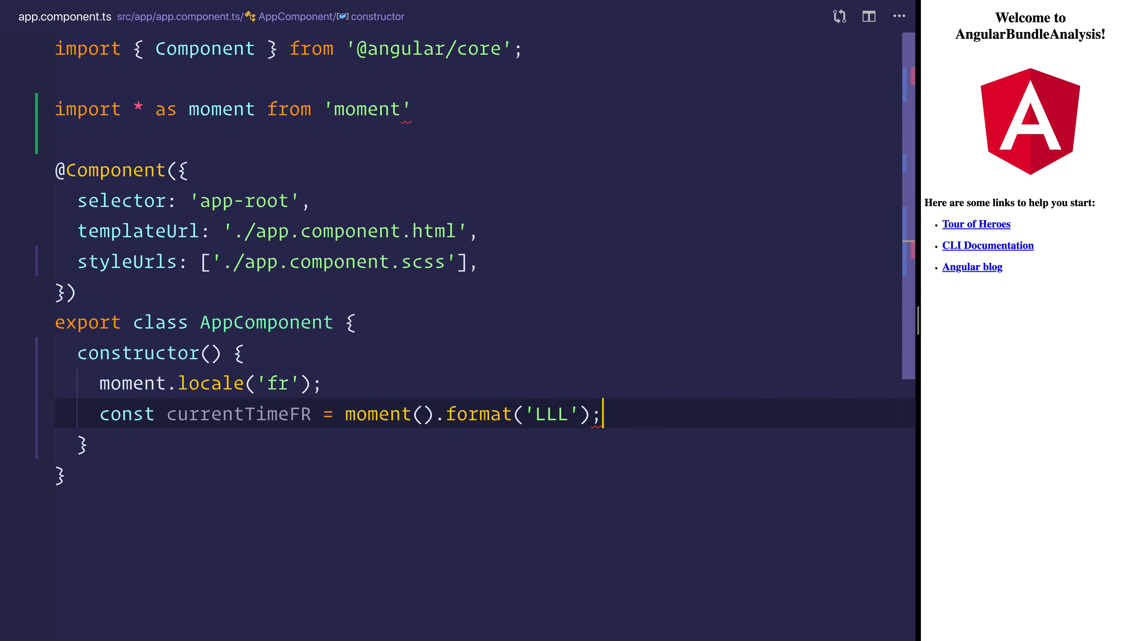
{"action": "type", "text": "console.log(currentTimeFR);"}
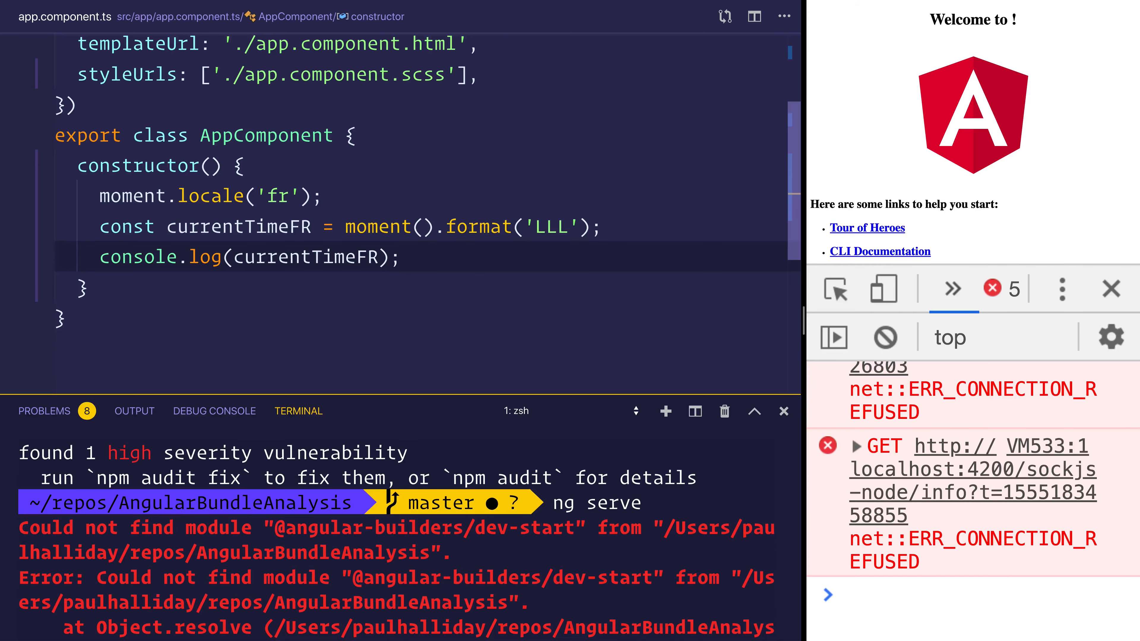
- Reopen angular.json and correct the serve builder name to dev-server so ng serve compiles
{"action": "key", "text": "Ctrl+P"}
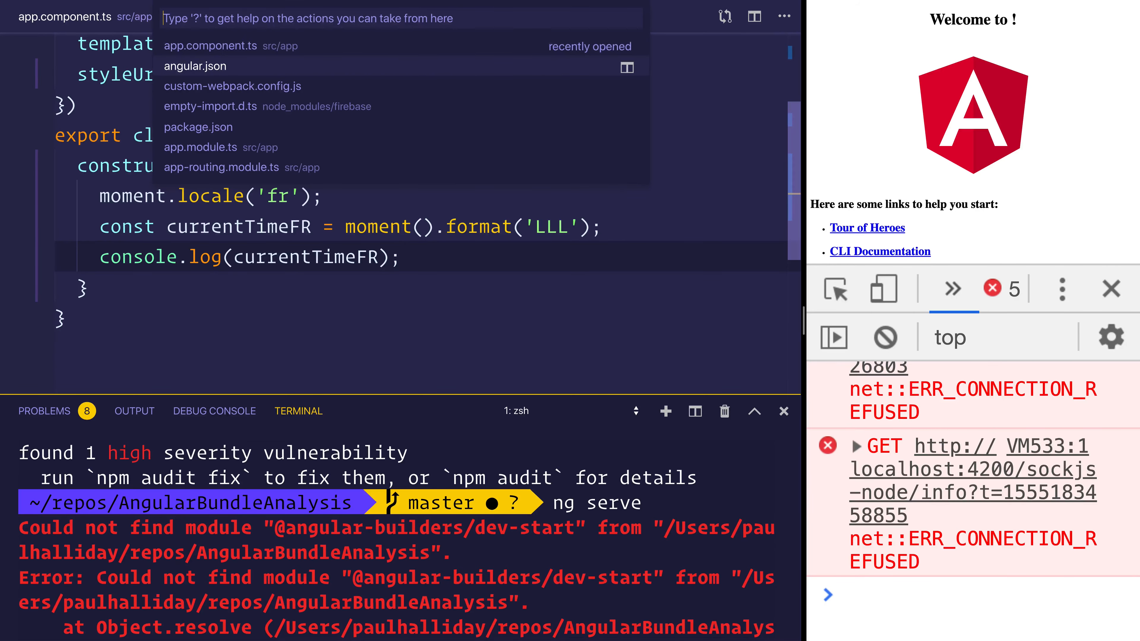
{"action": "left_click", "coordinate": [196, 65]}
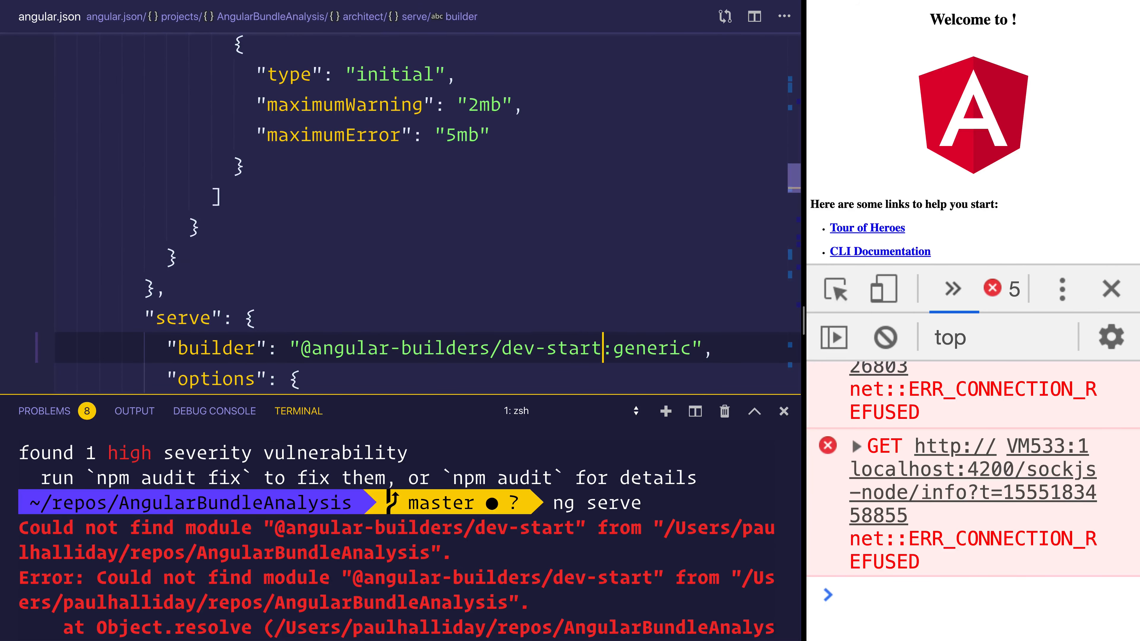
{"action": "key", "text": "Backspace"}
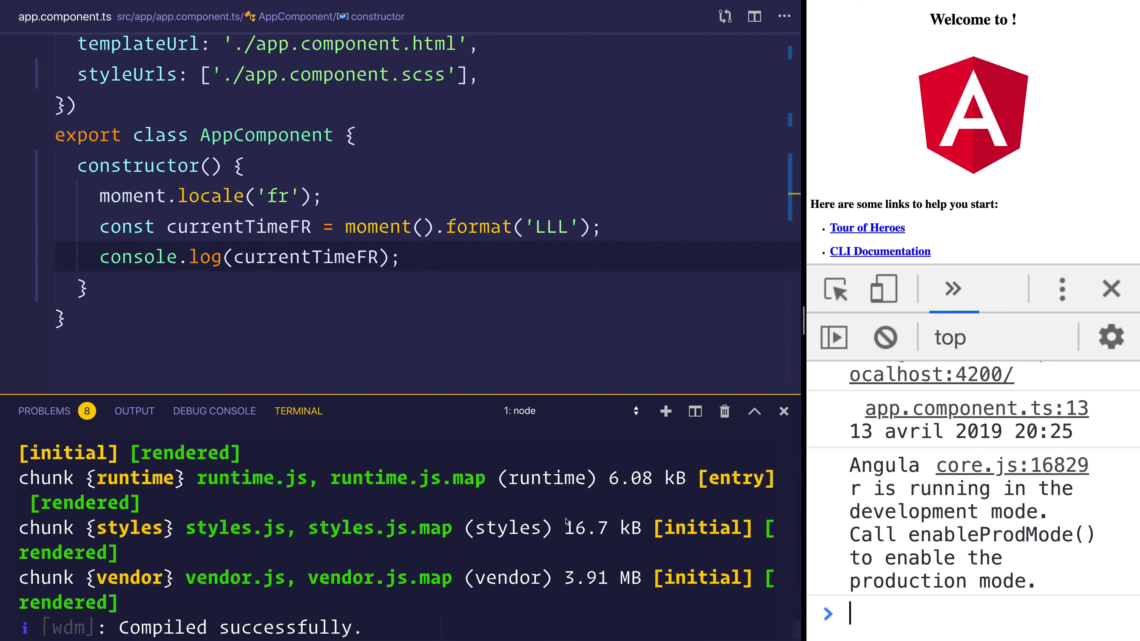
{"action": "scroll", "scroll_direction": "down", "scroll_amount": 3}
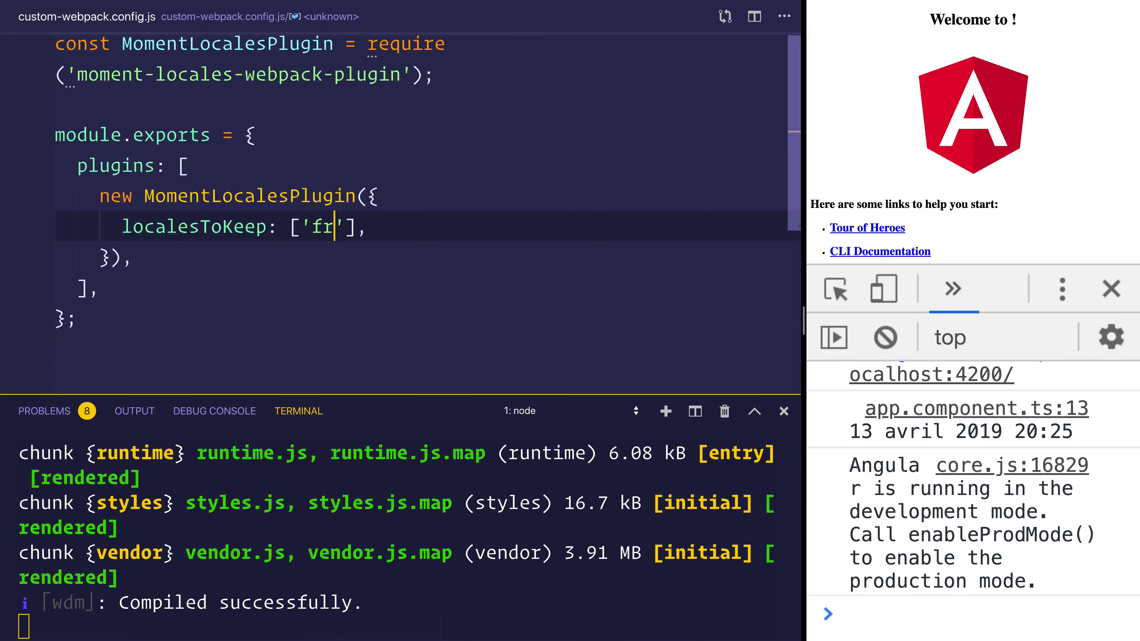
- Change MomentLocalesPlugin localesToKeep from ['fr'] to ['de'] in custom-webpack.config.js
{"action": "type", "text": "de"}
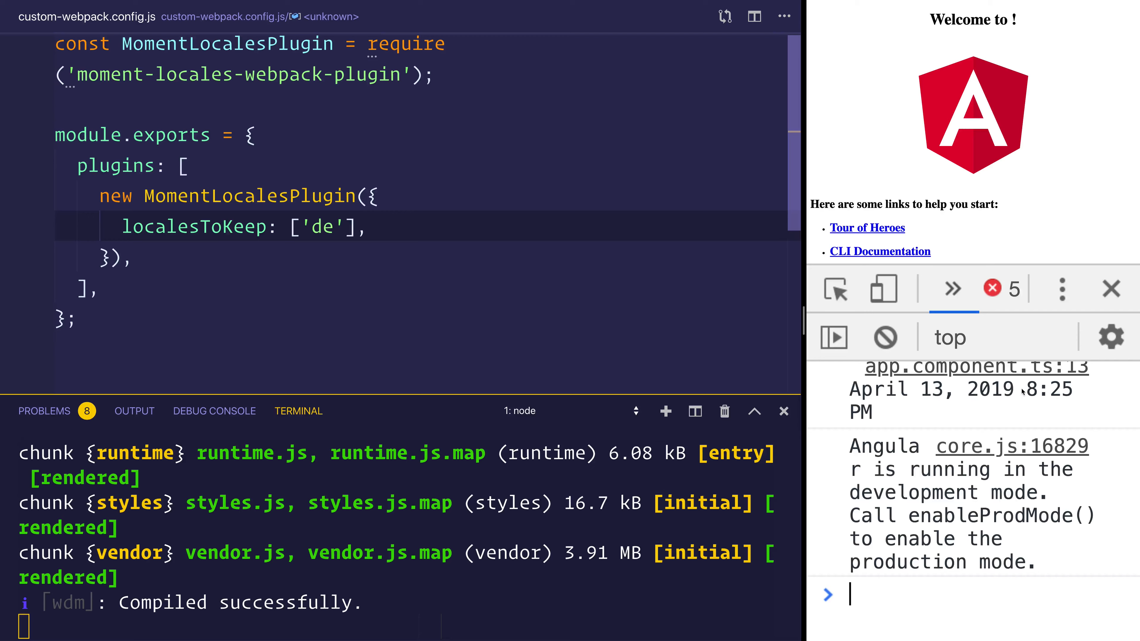
{"action": "left_click", "coordinate": [313, 227]}
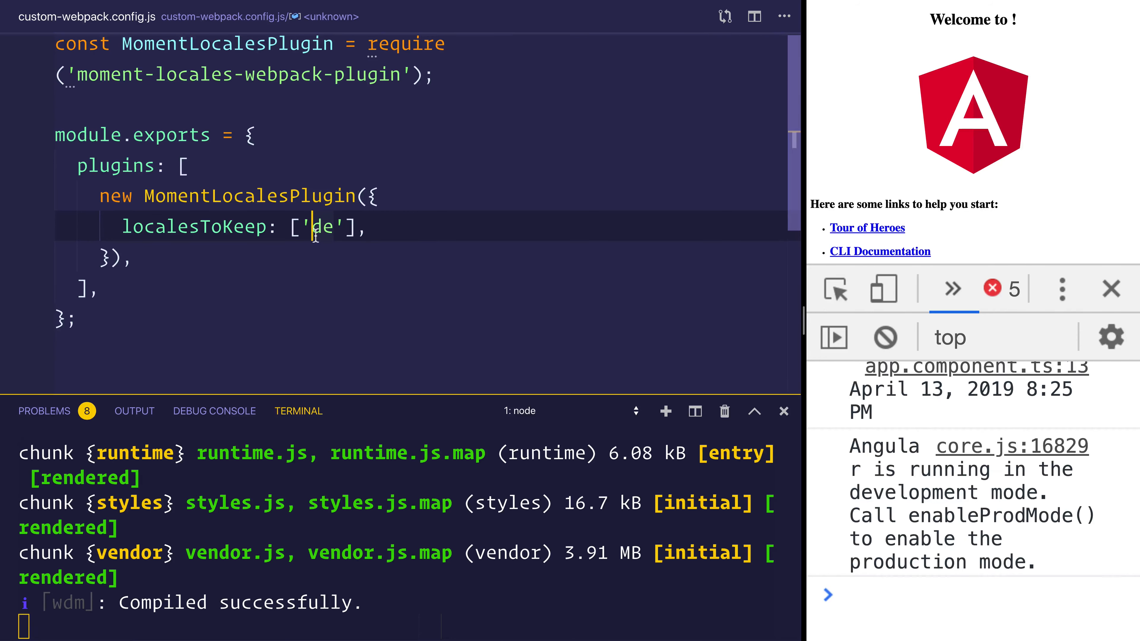
{"action": "double_click", "coordinate": [325, 227]}
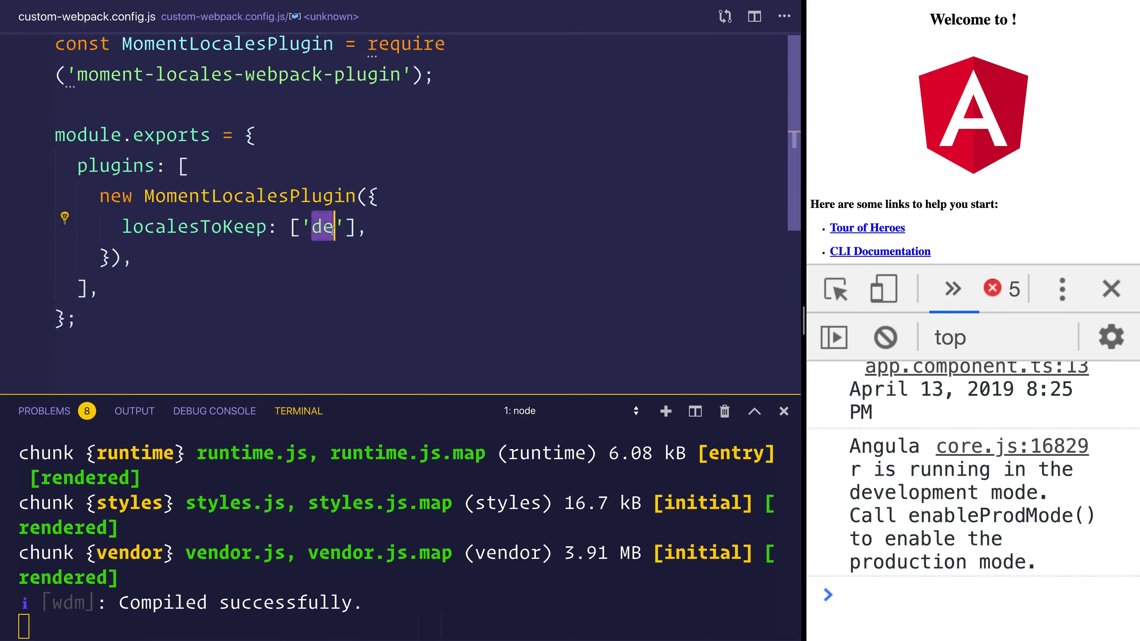
{"action": "mouse_move", "coordinate": [309, 127]}
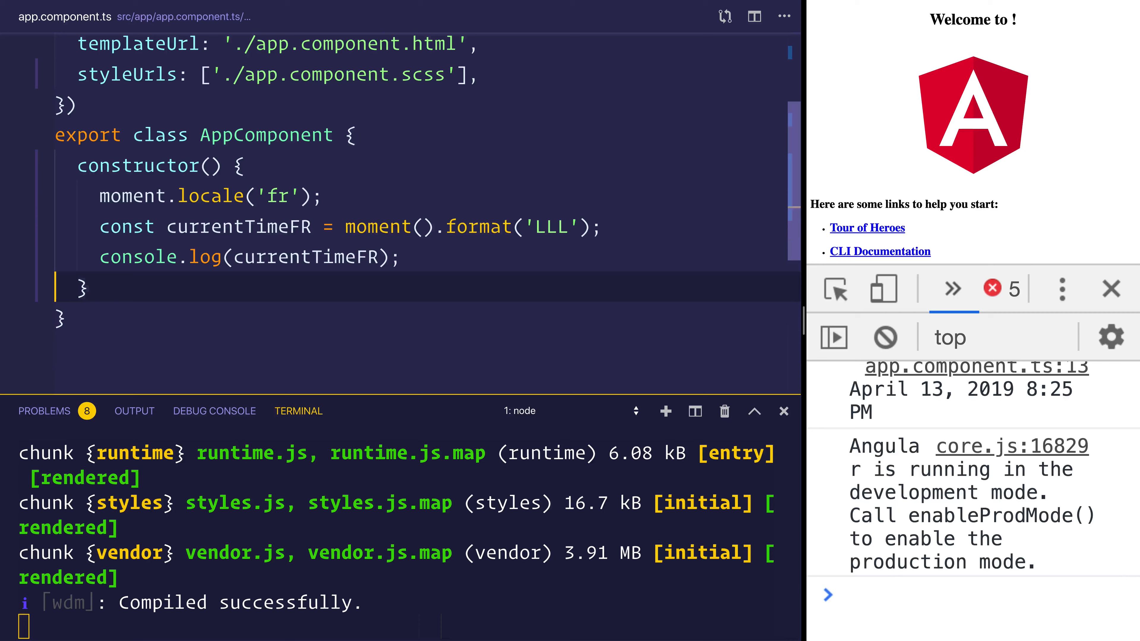
- Change moment.locale('fr') to moment.locale('de') in app.component.ts
{"action": "type", "text": "d"}
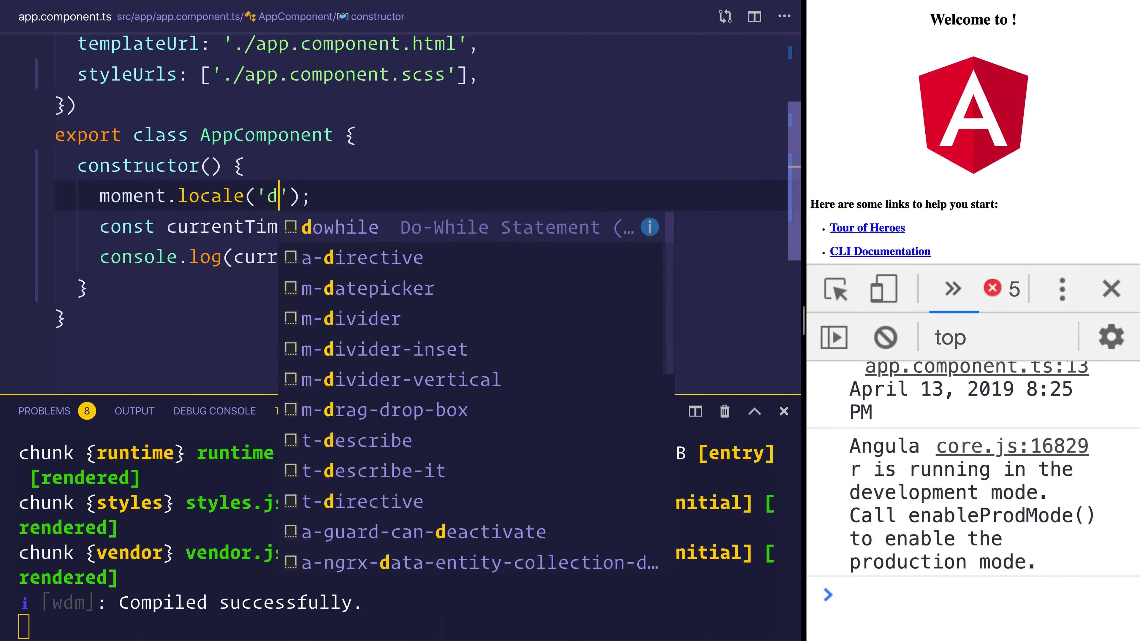
{"action": "type", "text": "e"}
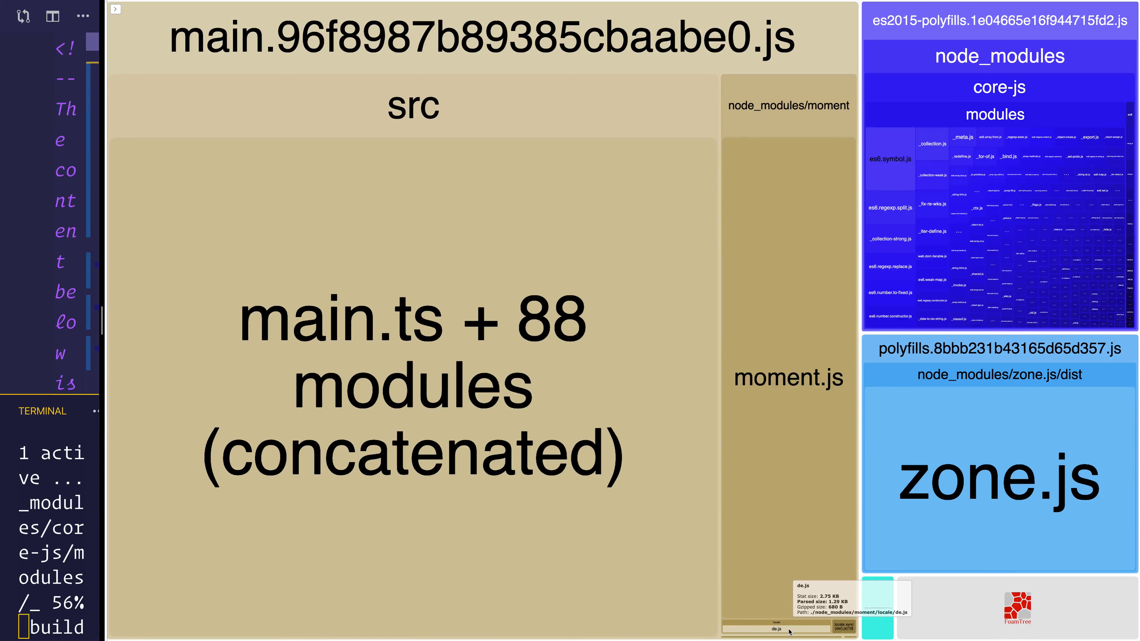
{"action": "mouse_move", "coordinate": [841, 279]}
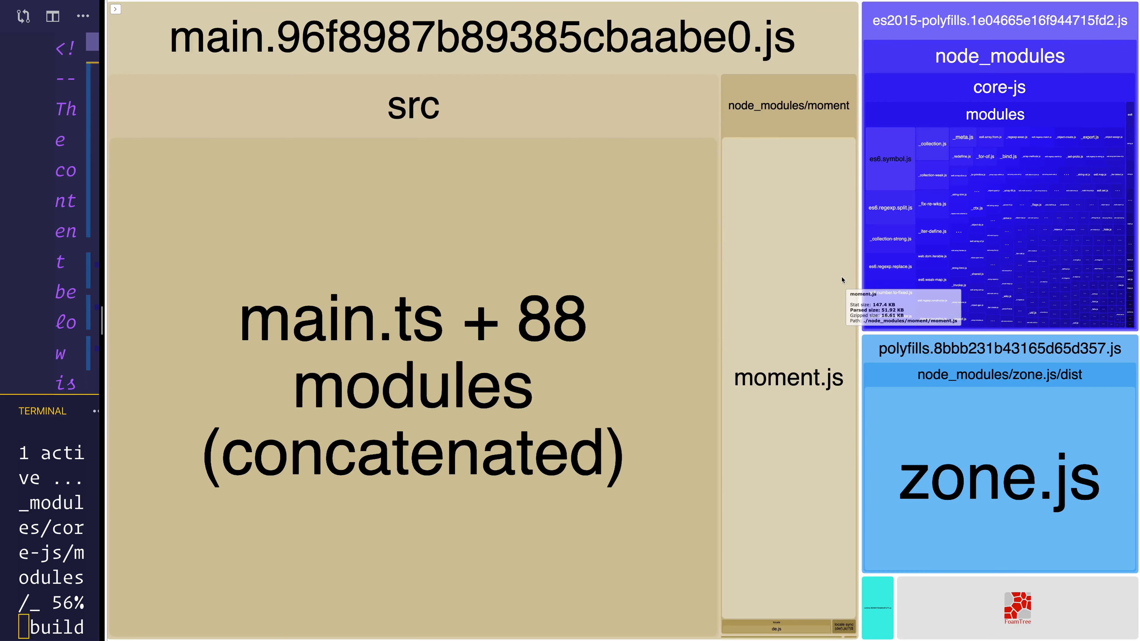
{"action": "mouse_move", "coordinate": [844, 188]}
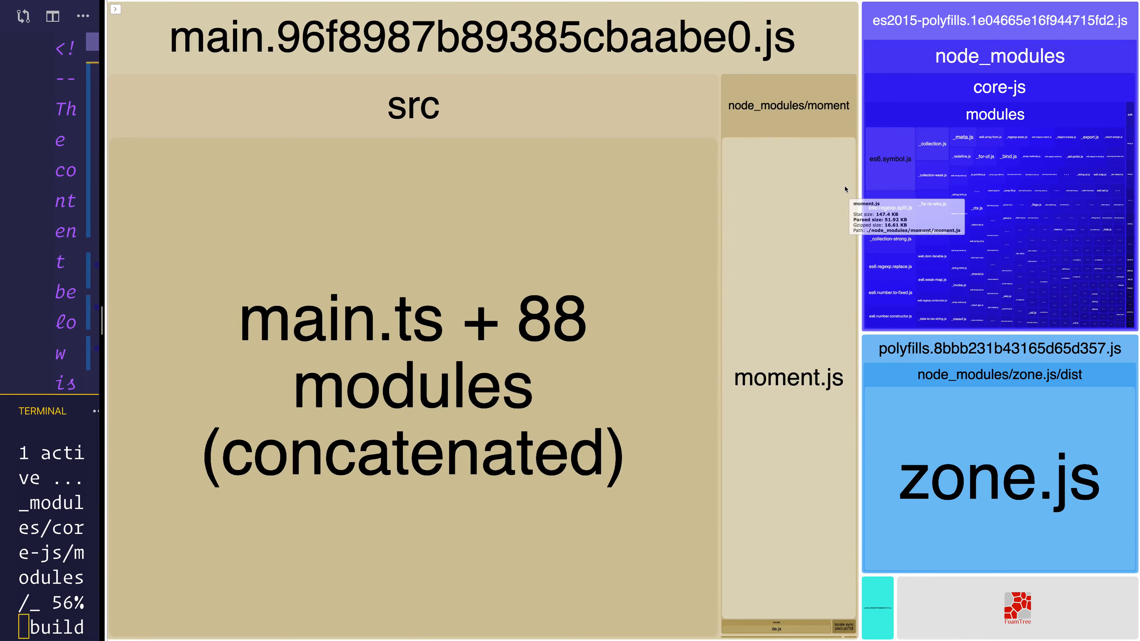
{"action": "mouse_move", "coordinate": [835, 216]}
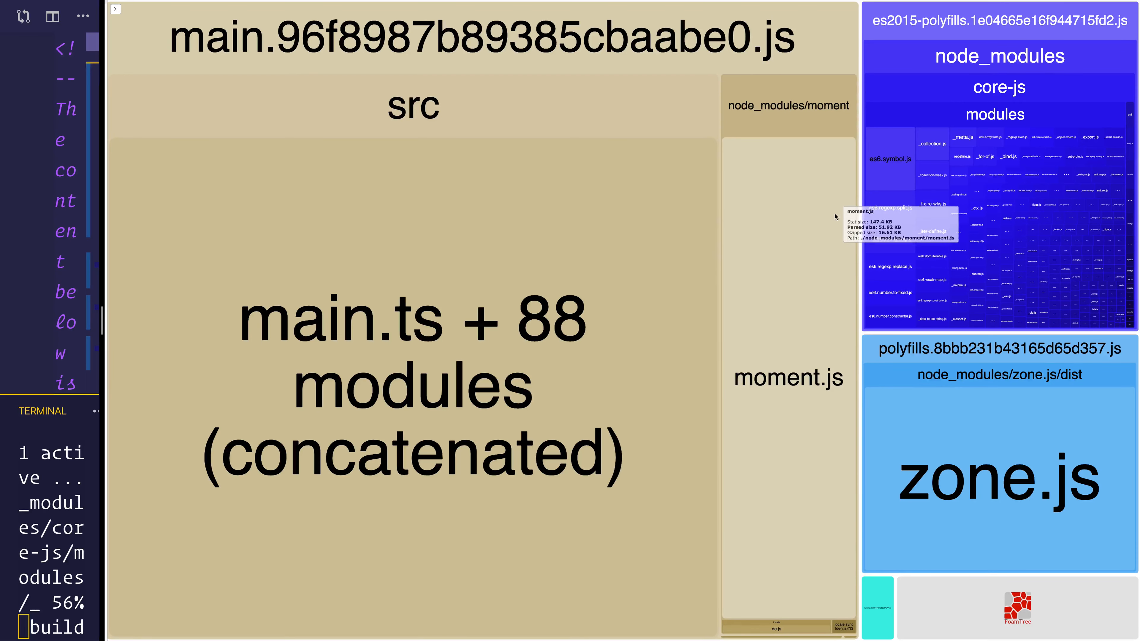
{"action": "mouse_move", "coordinate": [781, 628]}
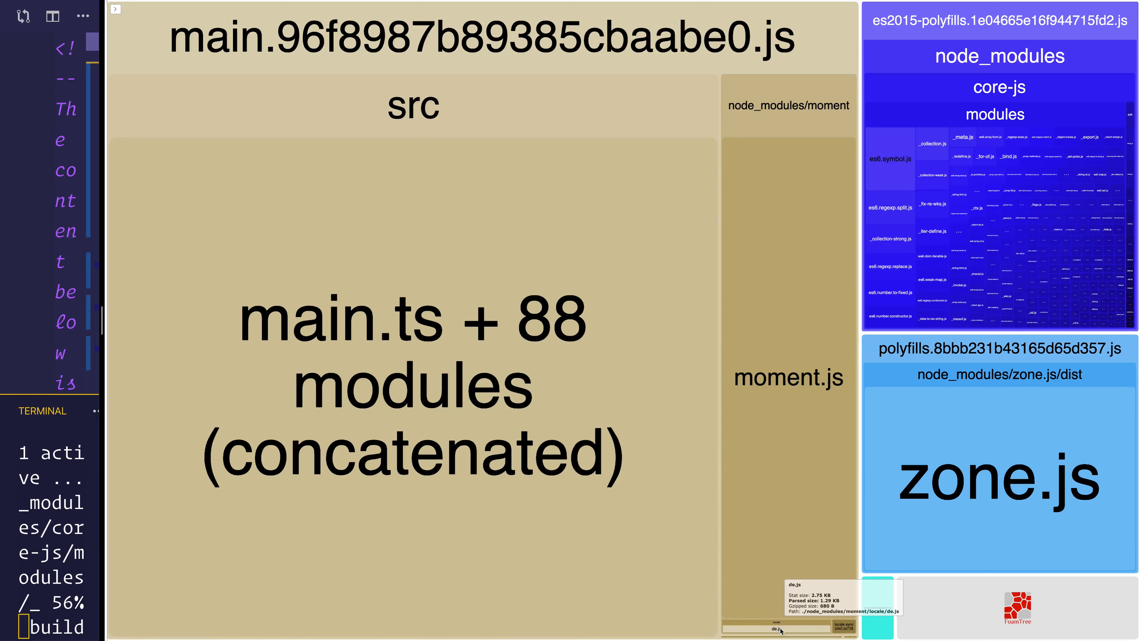
{"action": "mouse_move", "coordinate": [844, 627]}
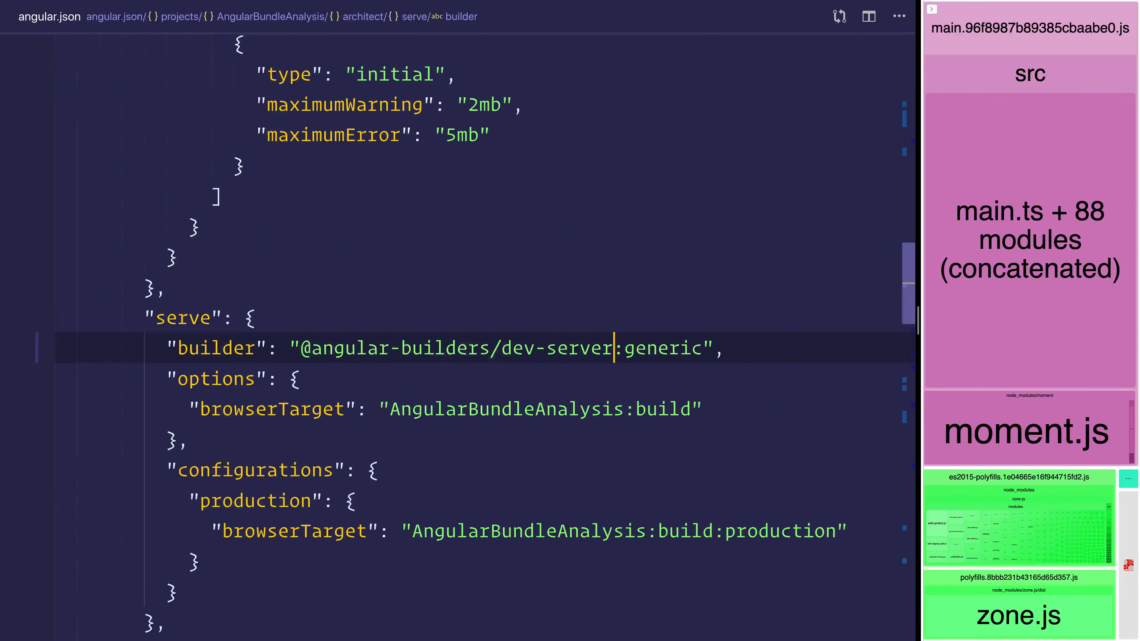
{"action": "mouse_move", "coordinate": [448, 257]}
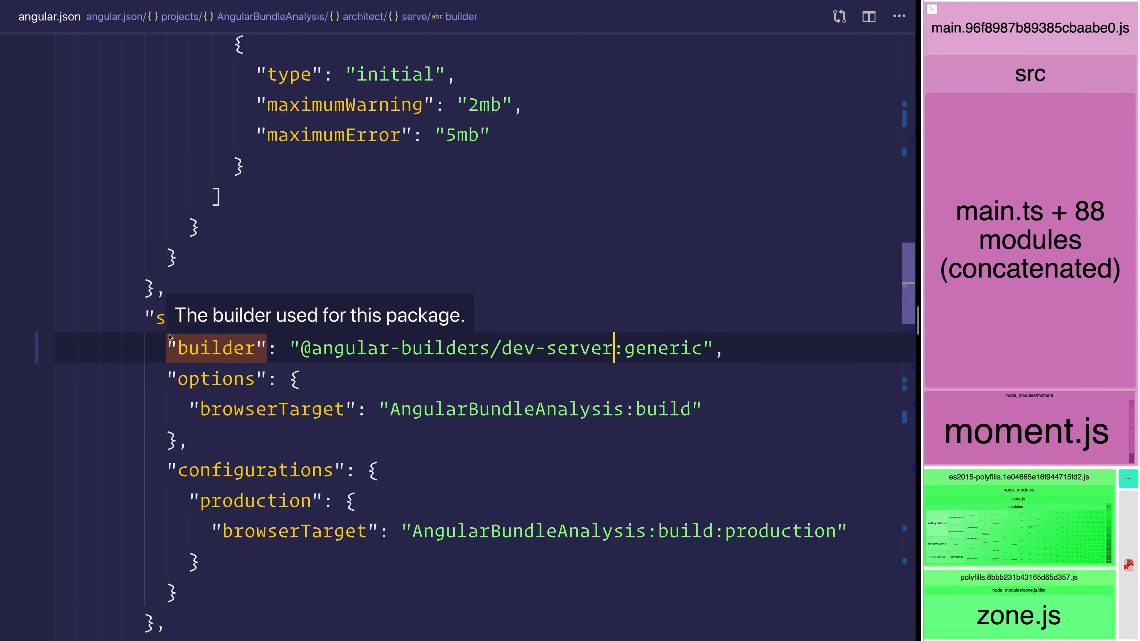
- Scroll angular.json up to the build options with customWebpackConfig set to custom-webpack.config.js
{"action": "scroll", "scroll_direction": "up", "scroll_amount": 3}
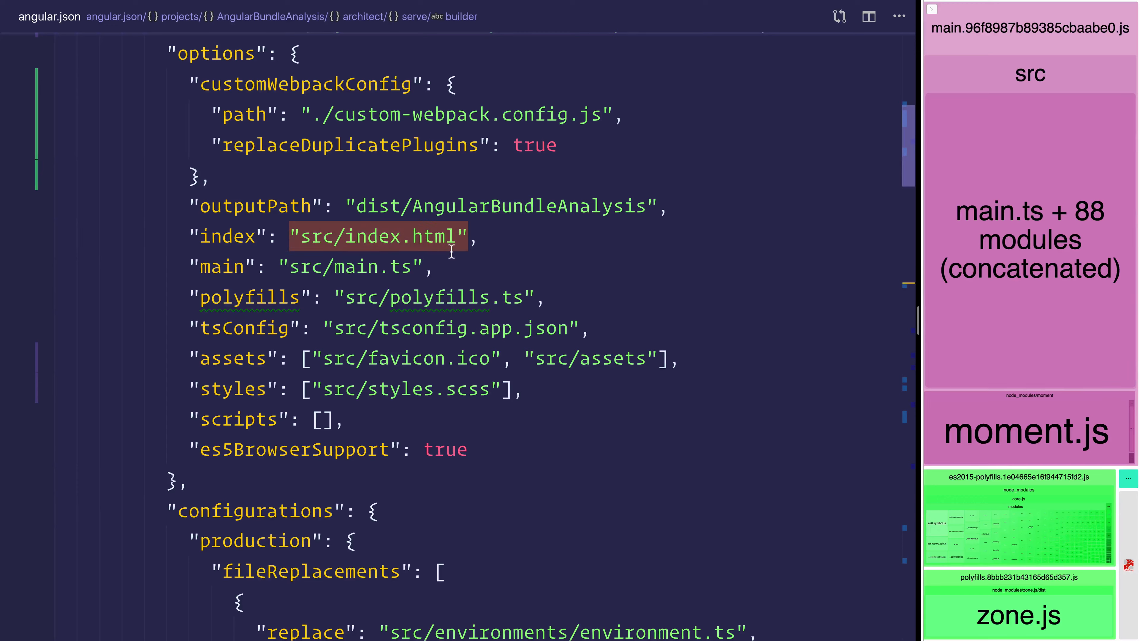
{"action": "mouse_move", "coordinate": [516, 265]}
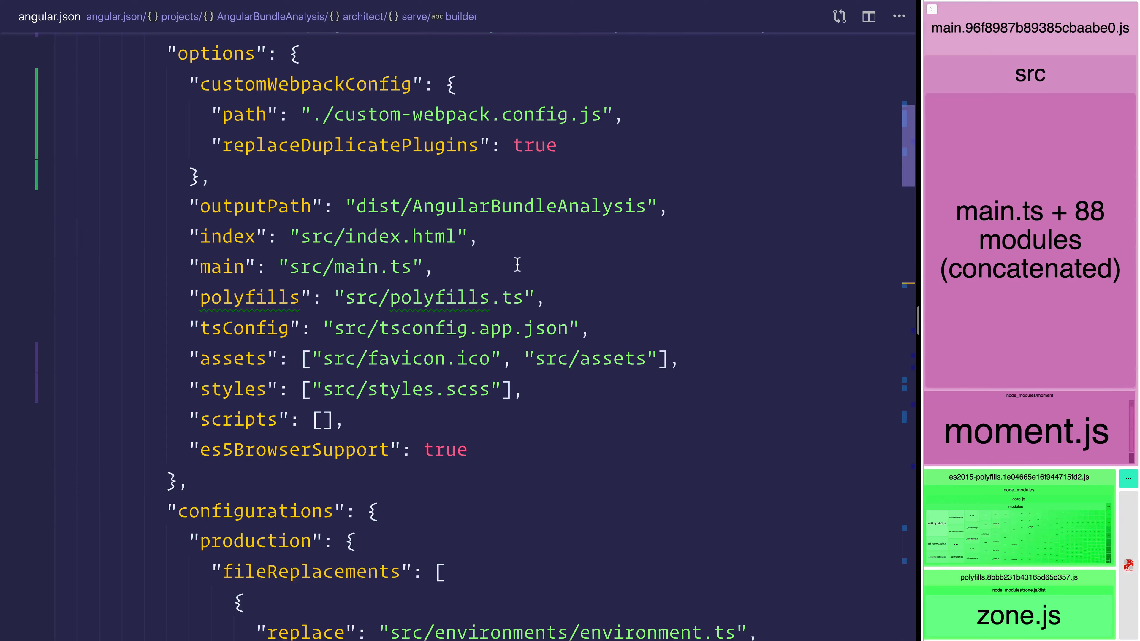